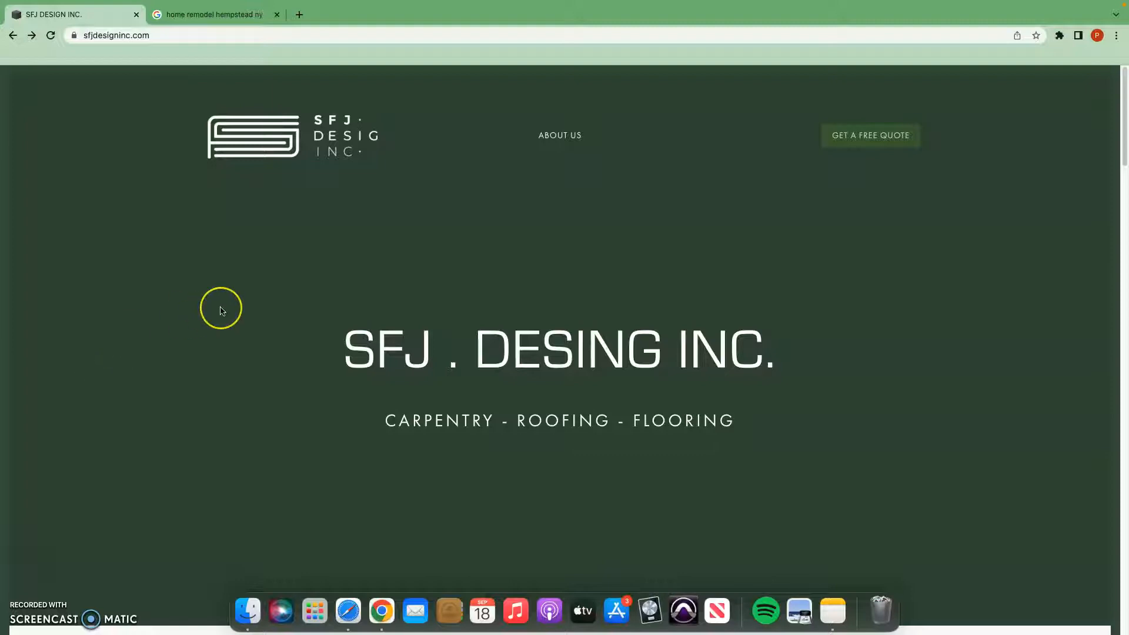
{"action": "mouse_move", "coordinate": [221, 311]}
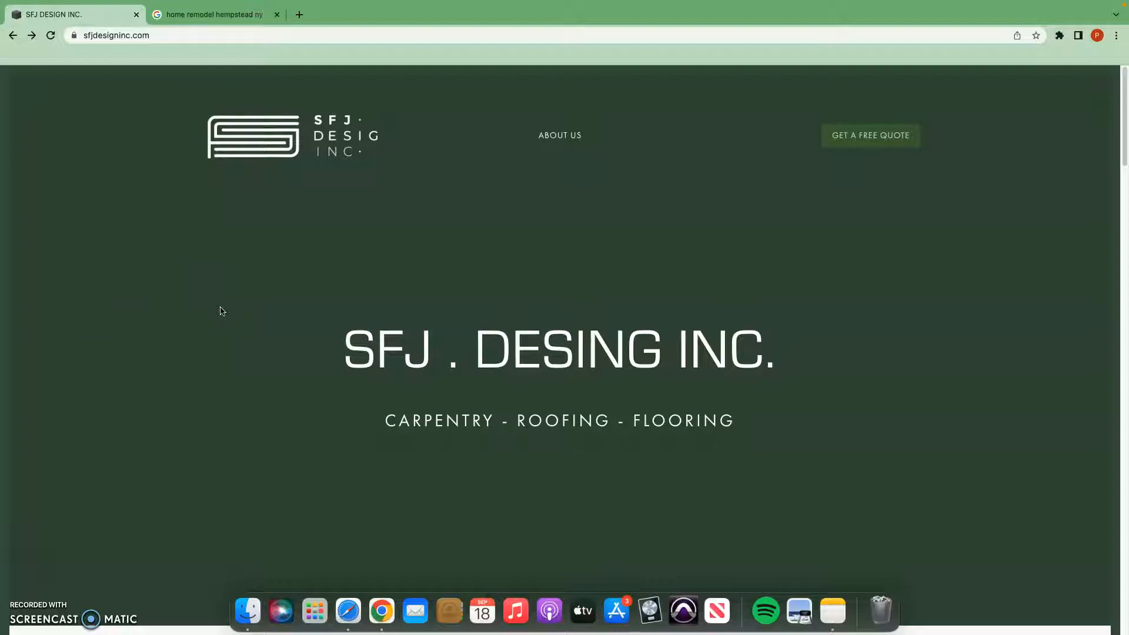
{"action": "mouse_move", "coordinate": [630, 165]}
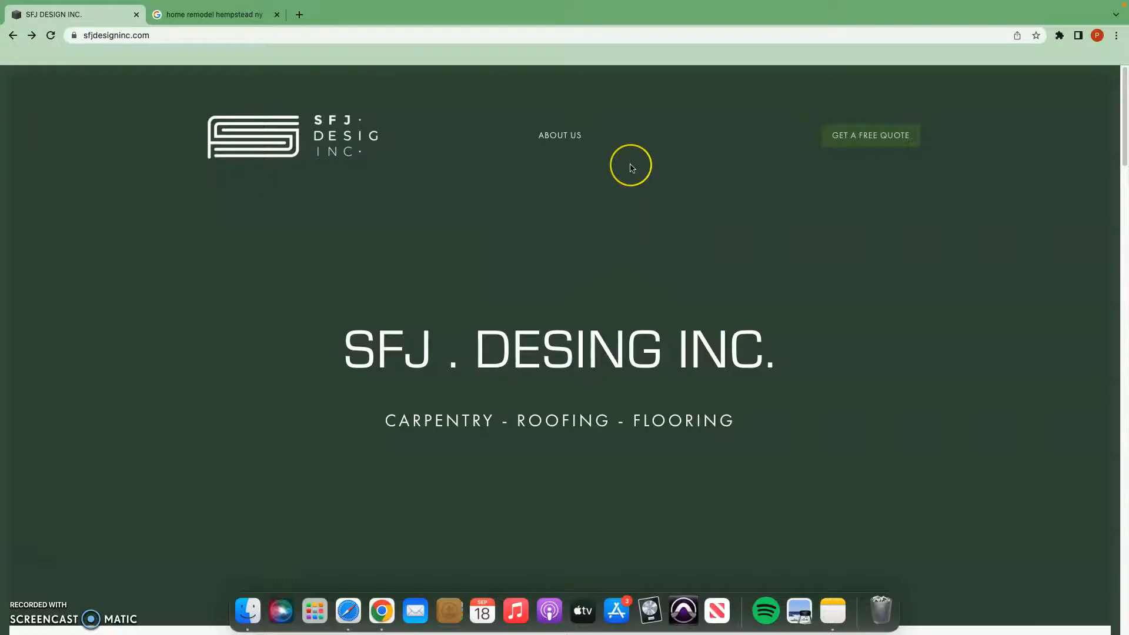
- Scroll up and down through the 'home remodel hempstead ny' Google results and ads
{"action": "scroll", "scroll_direction": "down", "scroll_amount": 3}
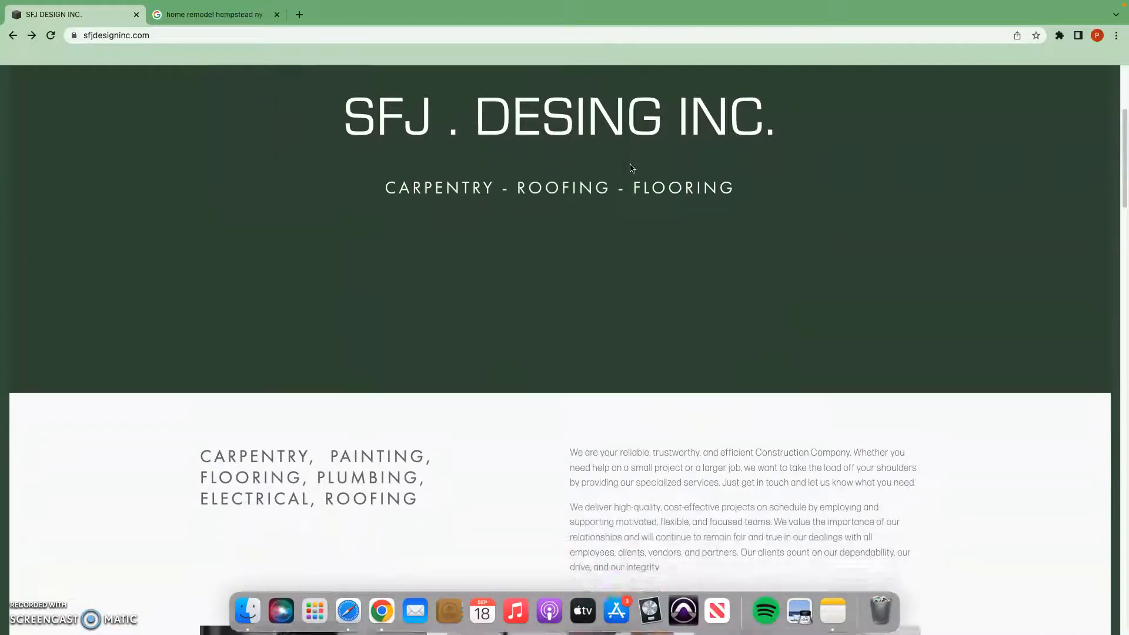
{"action": "scroll", "scroll_direction": "up", "scroll_amount": 3}
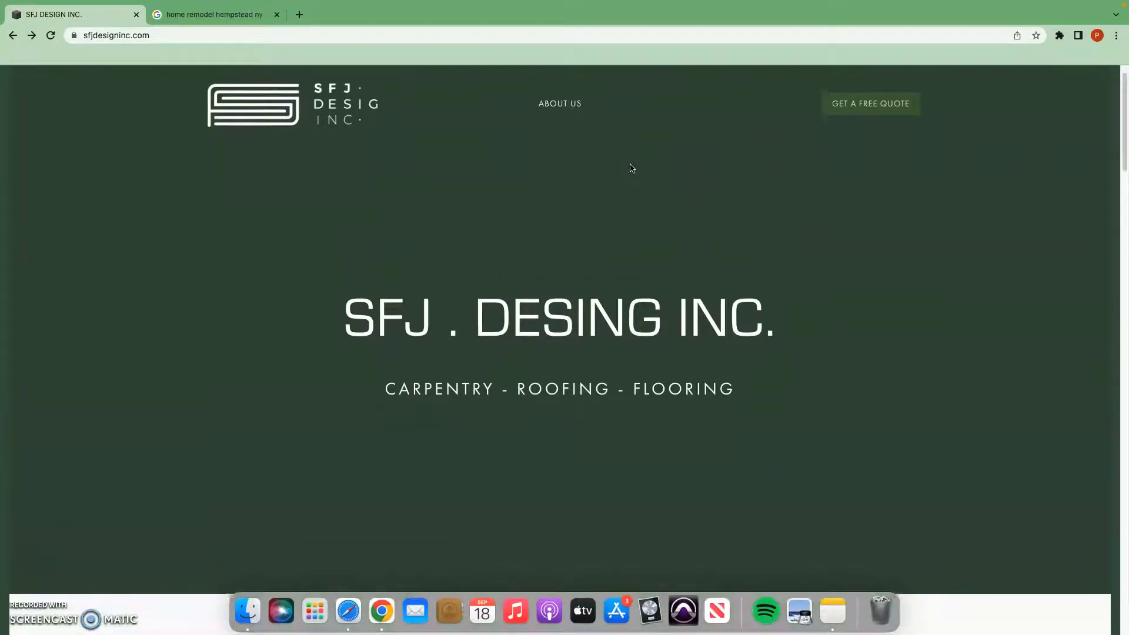
{"action": "scroll", "scroll_direction": "down", "scroll_amount": 3}
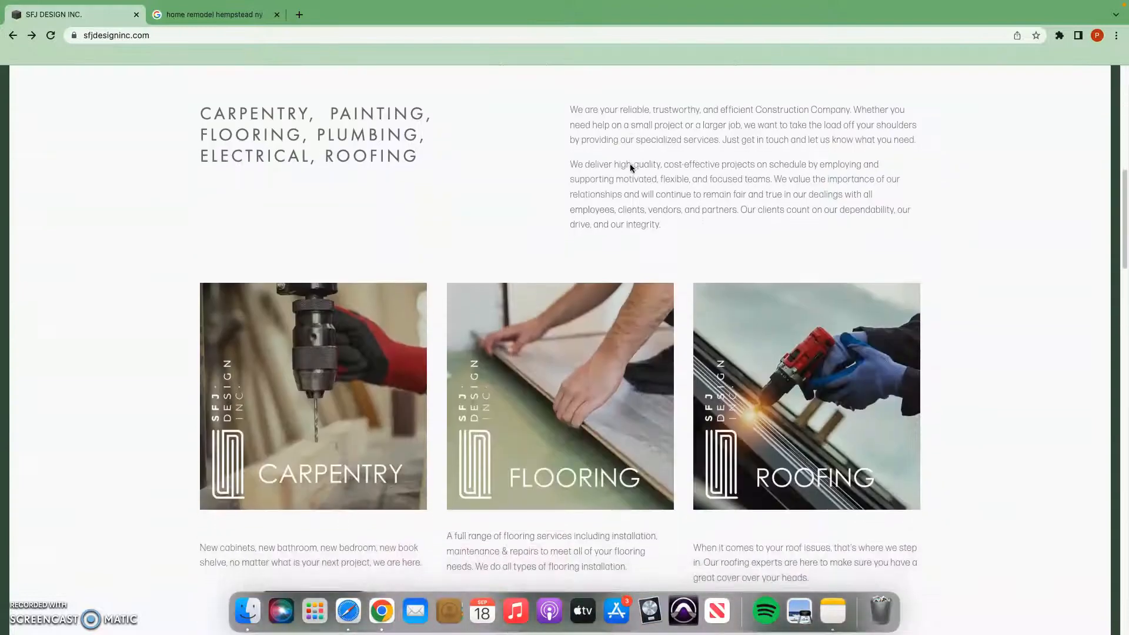
{"action": "scroll", "scroll_direction": "down", "scroll_amount": 3}
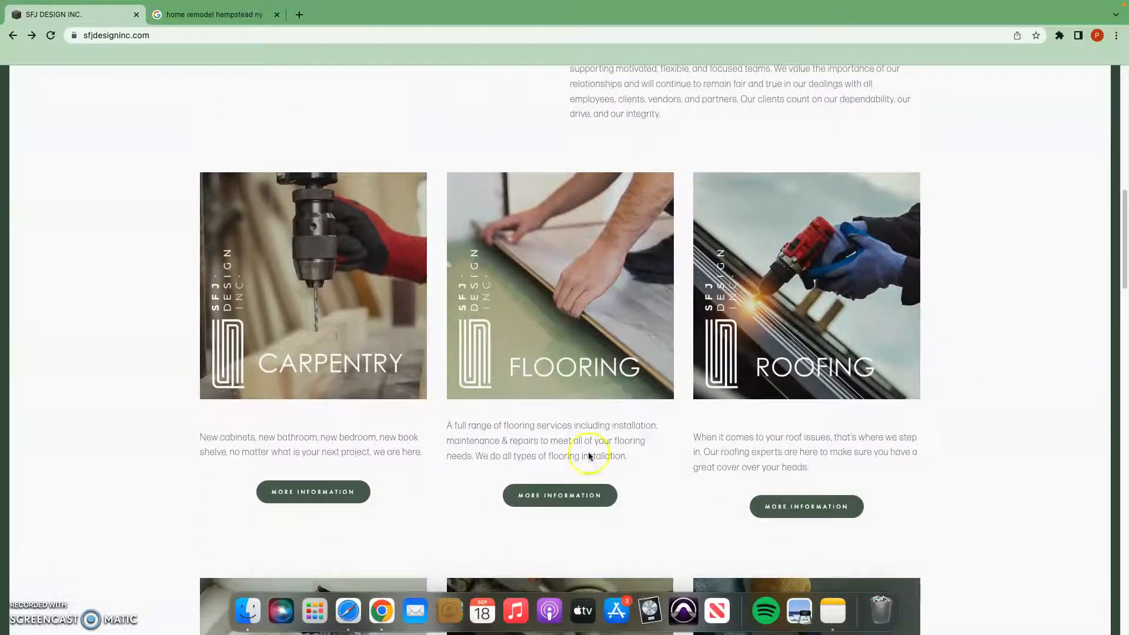
{"action": "scroll", "scroll_direction": "down", "scroll_amount": 3}
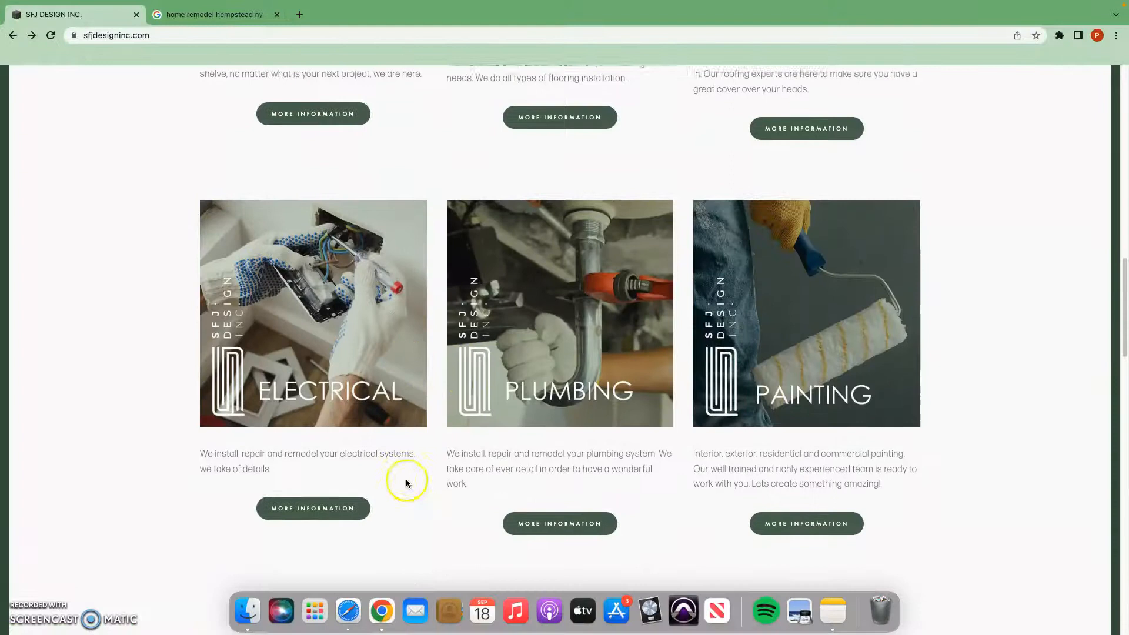
{"action": "scroll", "scroll_direction": "down", "scroll_amount": 3}
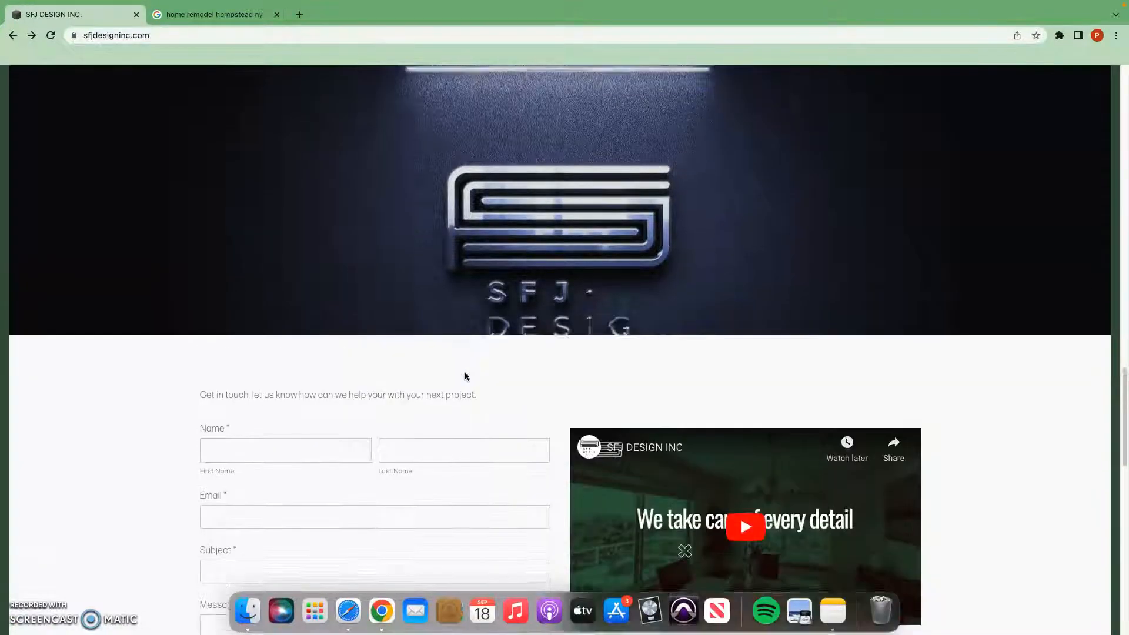
{"action": "scroll", "scroll_direction": "up", "scroll_amount": 3}
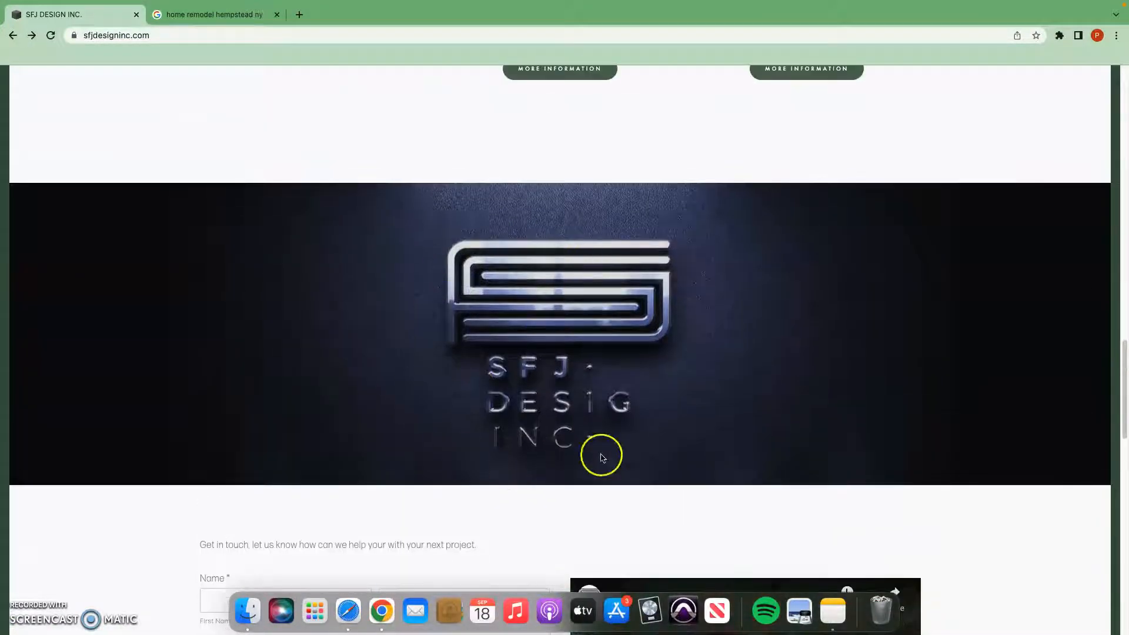
{"action": "scroll", "scroll_direction": "down", "scroll_amount": 3}
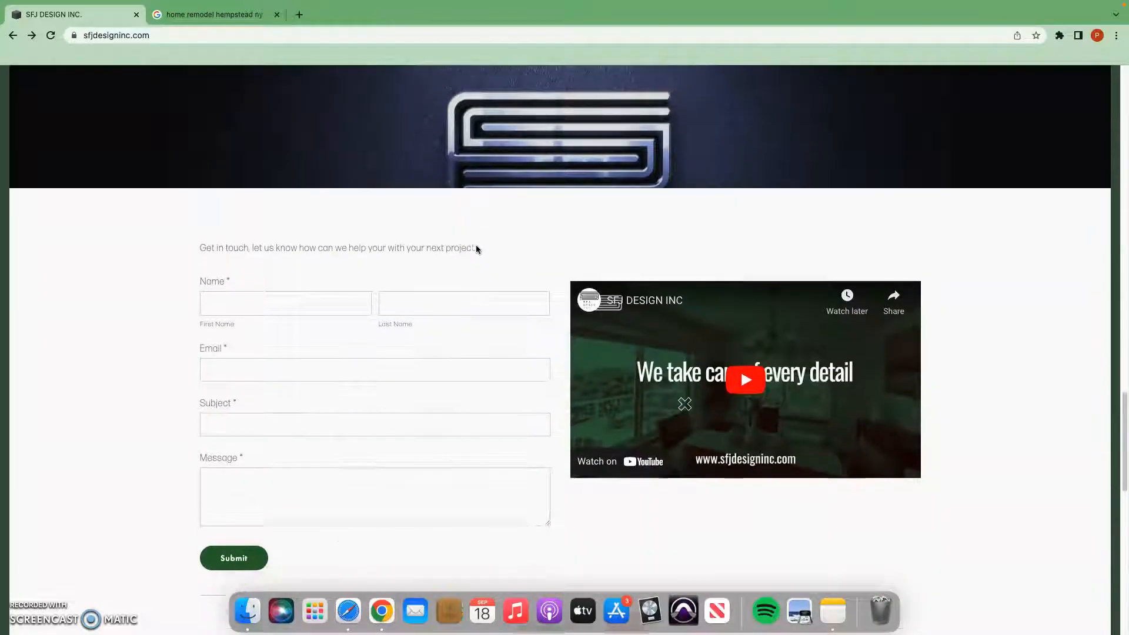
{"action": "scroll", "scroll_direction": "down", "scroll_amount": 3}
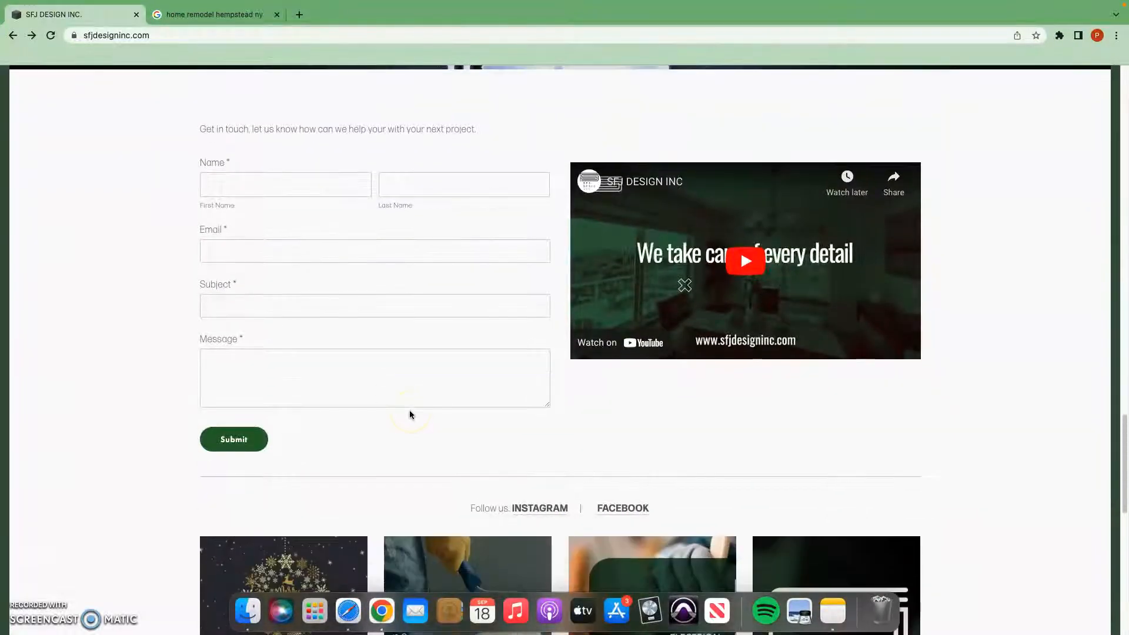
{"action": "scroll", "scroll_direction": "down", "scroll_amount": 3}
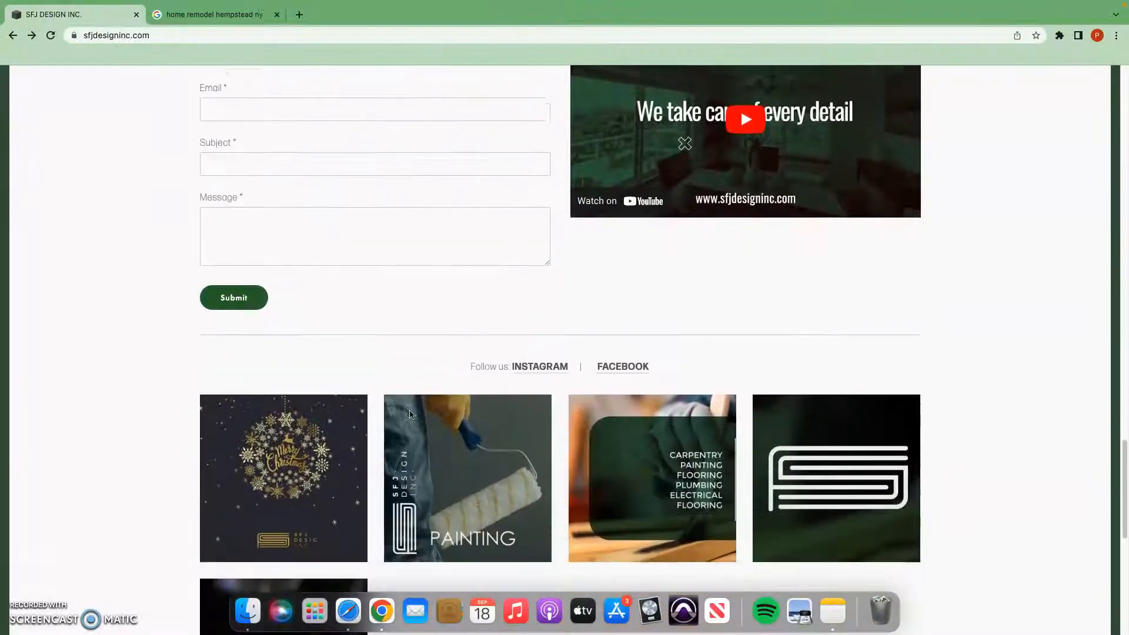
{"action": "scroll", "scroll_direction": "up", "scroll_amount": 3}
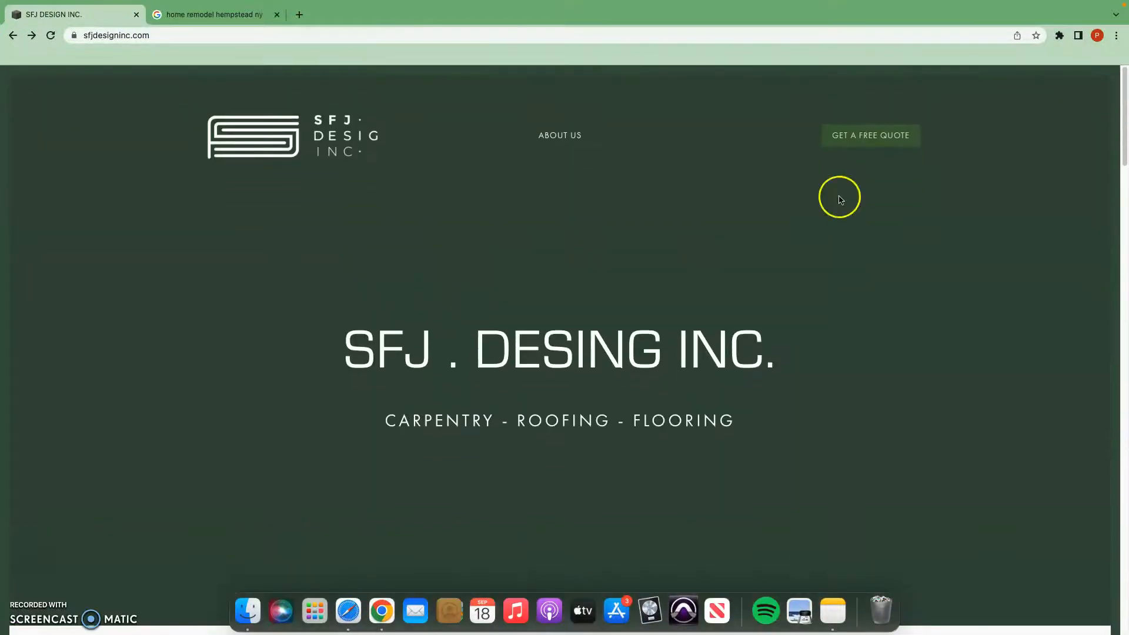
{"action": "mouse_move", "coordinate": [887, 144]}
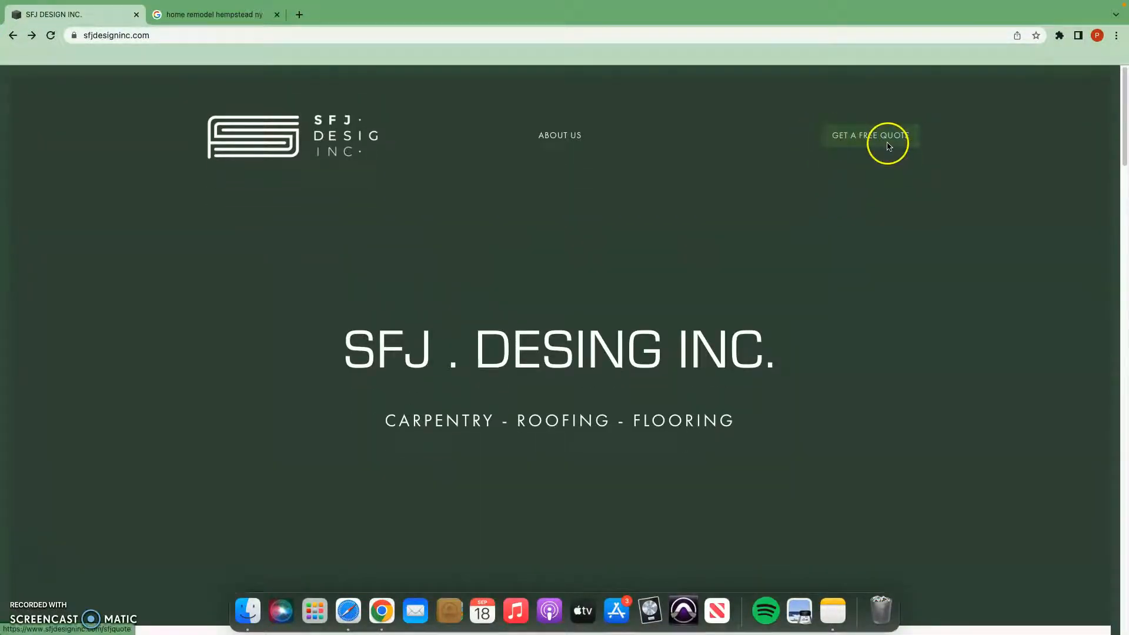
{"action": "mouse_move", "coordinate": [761, 266]}
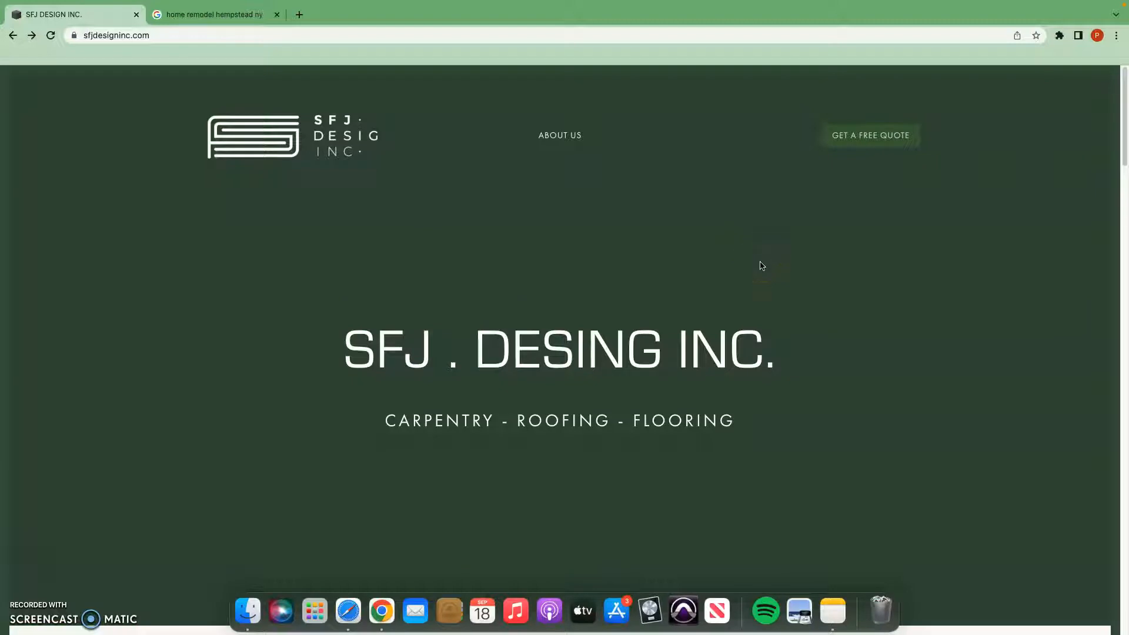
{"action": "mouse_move", "coordinate": [1053, 394]}
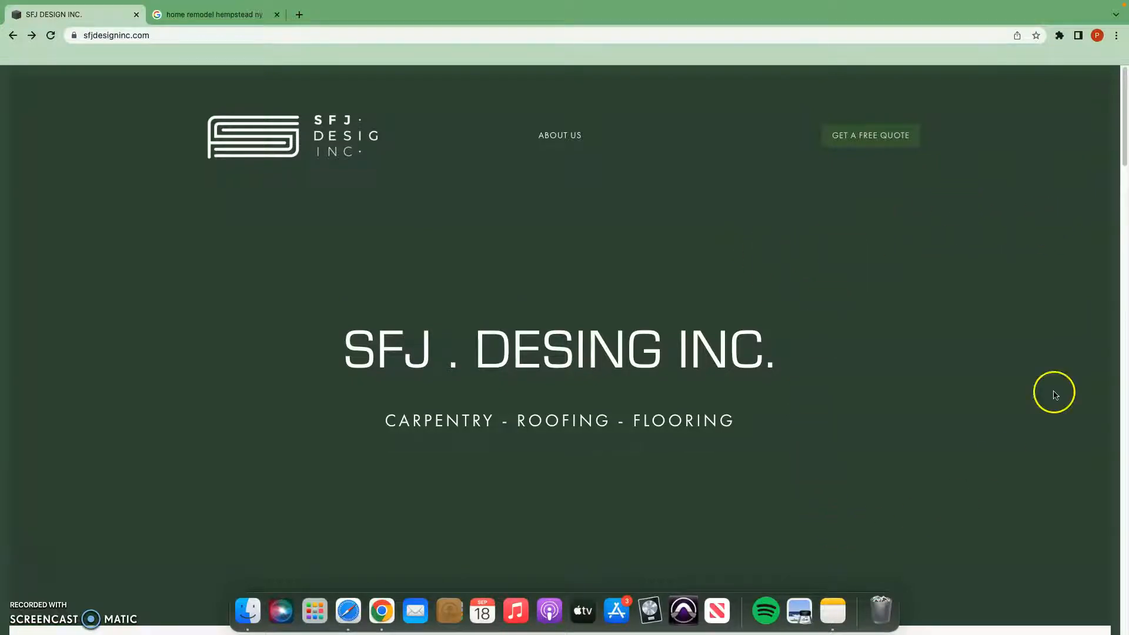
{"action": "mouse_move", "coordinate": [869, 297]}
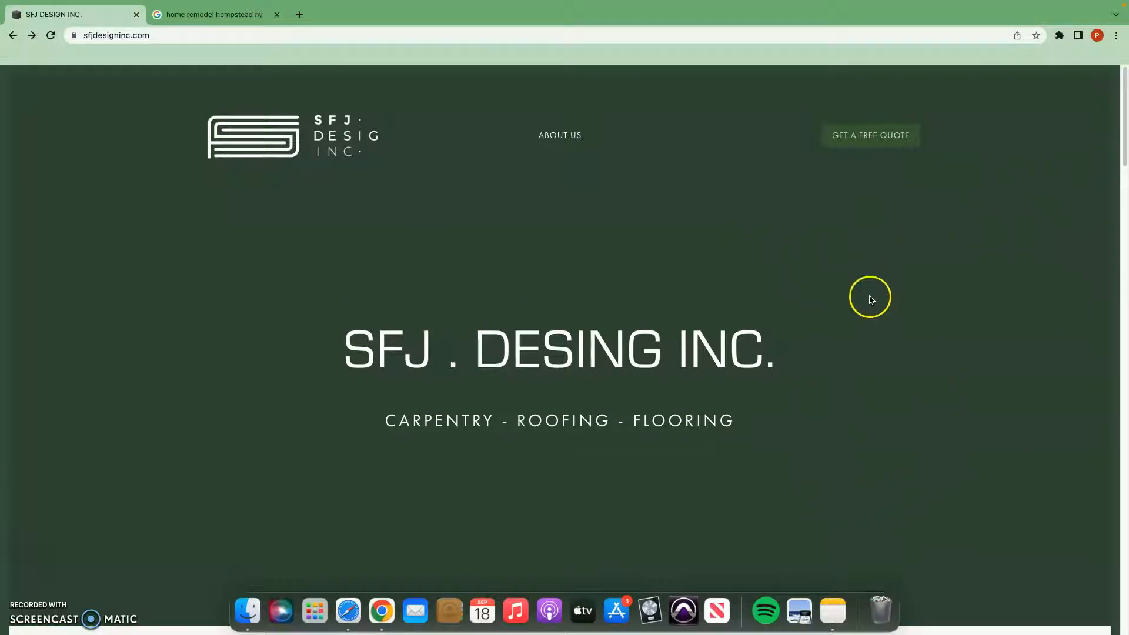
{"action": "mouse_move", "coordinate": [257, 228]}
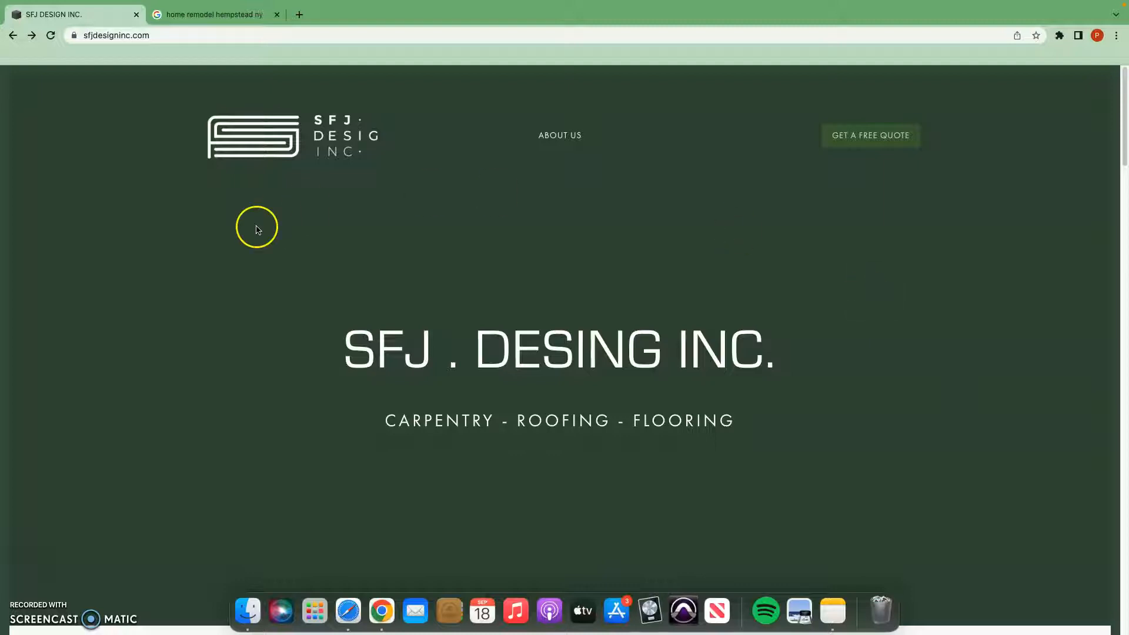
{"action": "mouse_move", "coordinate": [204, 293]}
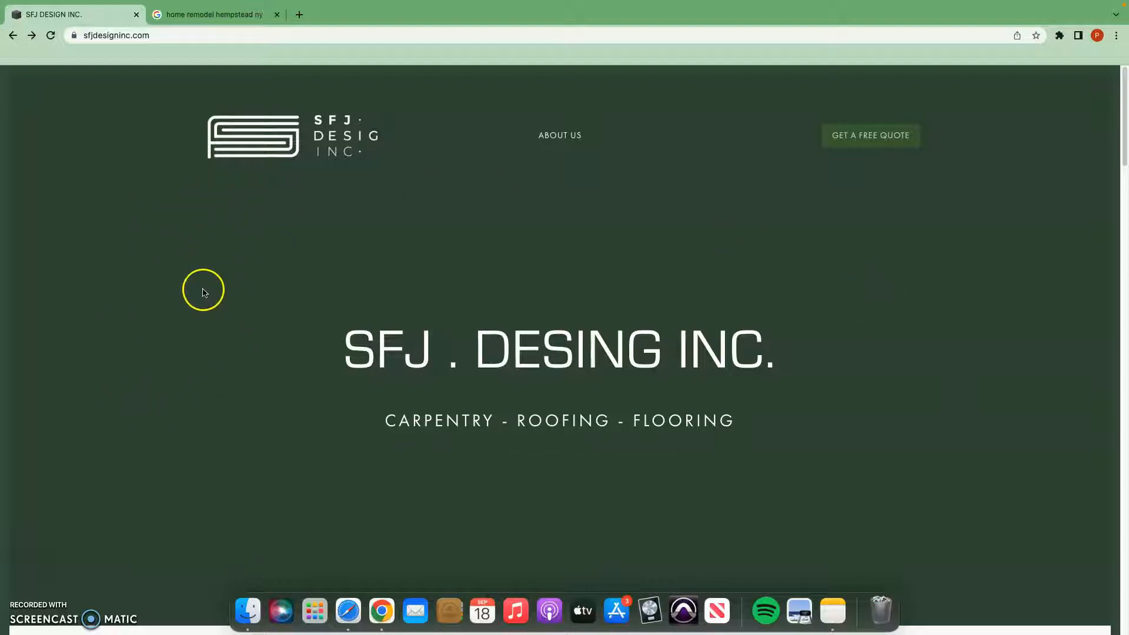
{"action": "mouse_move", "coordinate": [202, 293]}
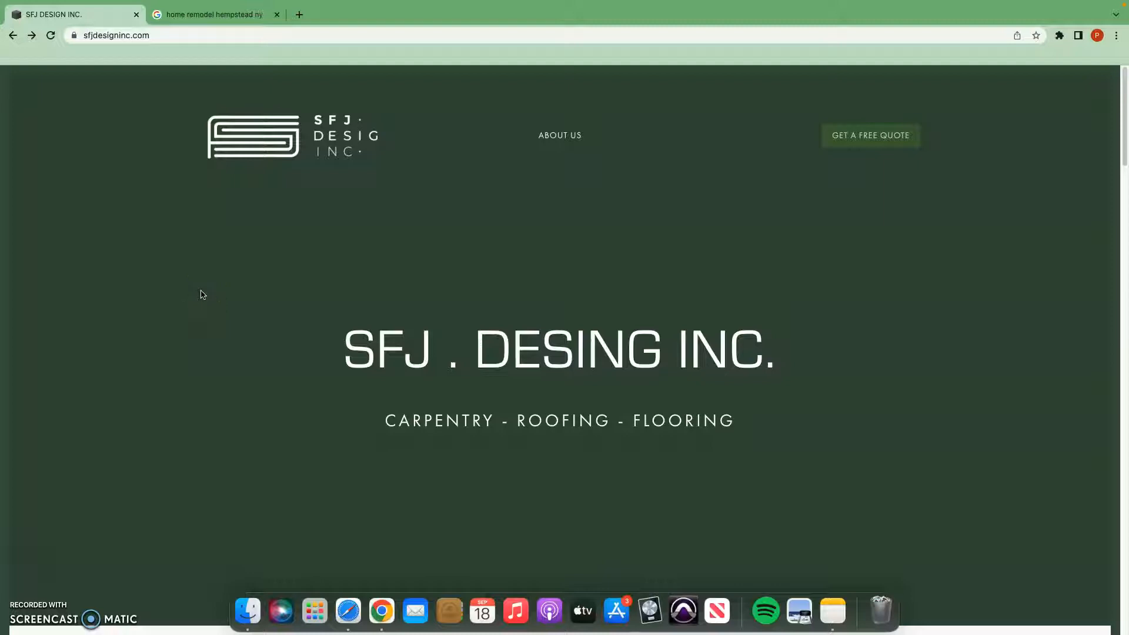
{"action": "scroll", "scroll_direction": "down", "scroll_amount": 3}
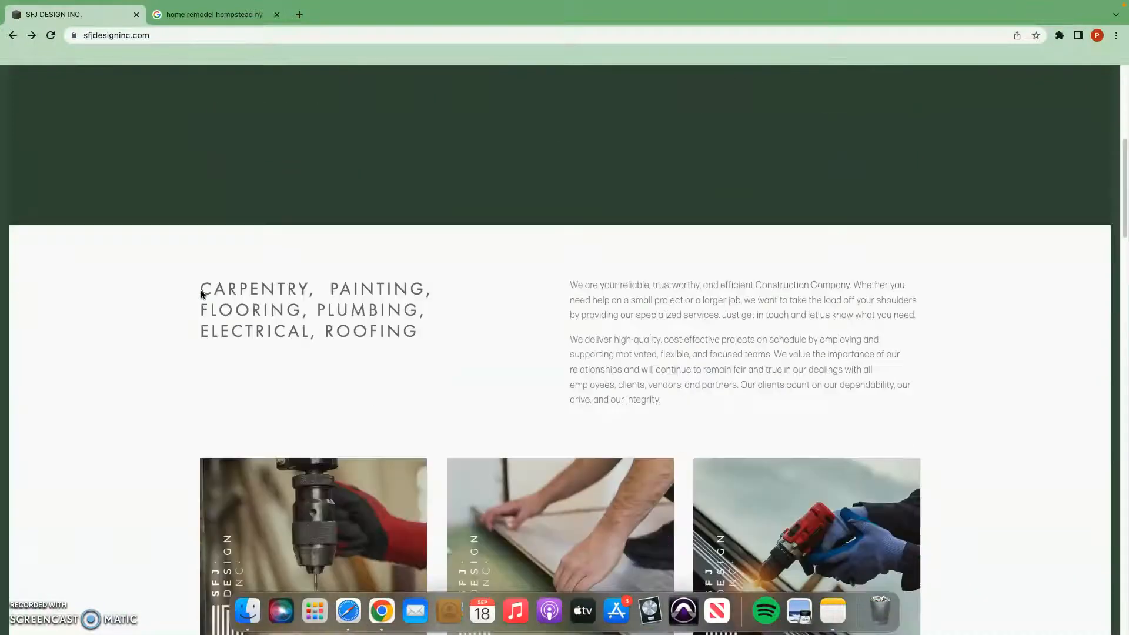
{"action": "scroll", "scroll_direction": "down", "scroll_amount": 3}
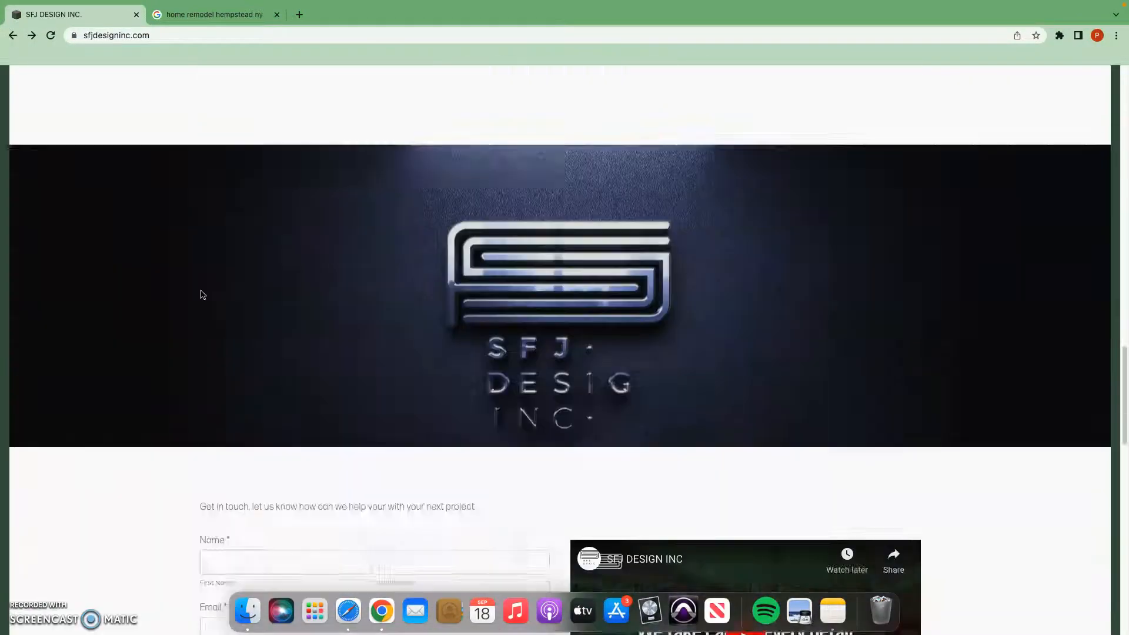
{"action": "scroll", "scroll_direction": "down", "scroll_amount": 3}
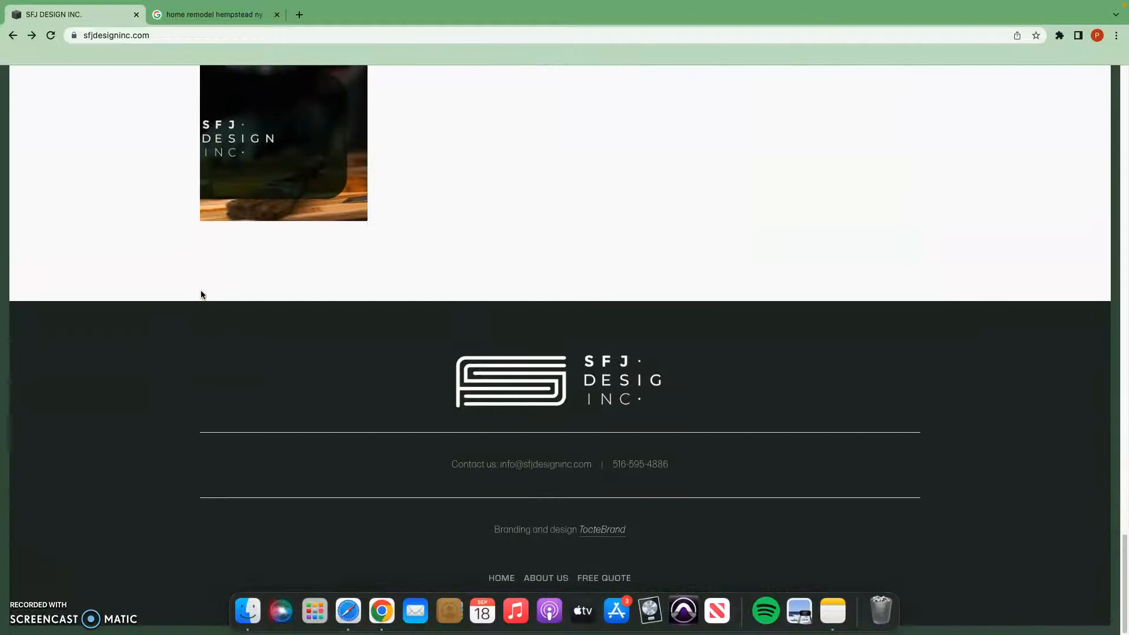
{"action": "scroll", "scroll_direction": "up", "scroll_amount": 3}
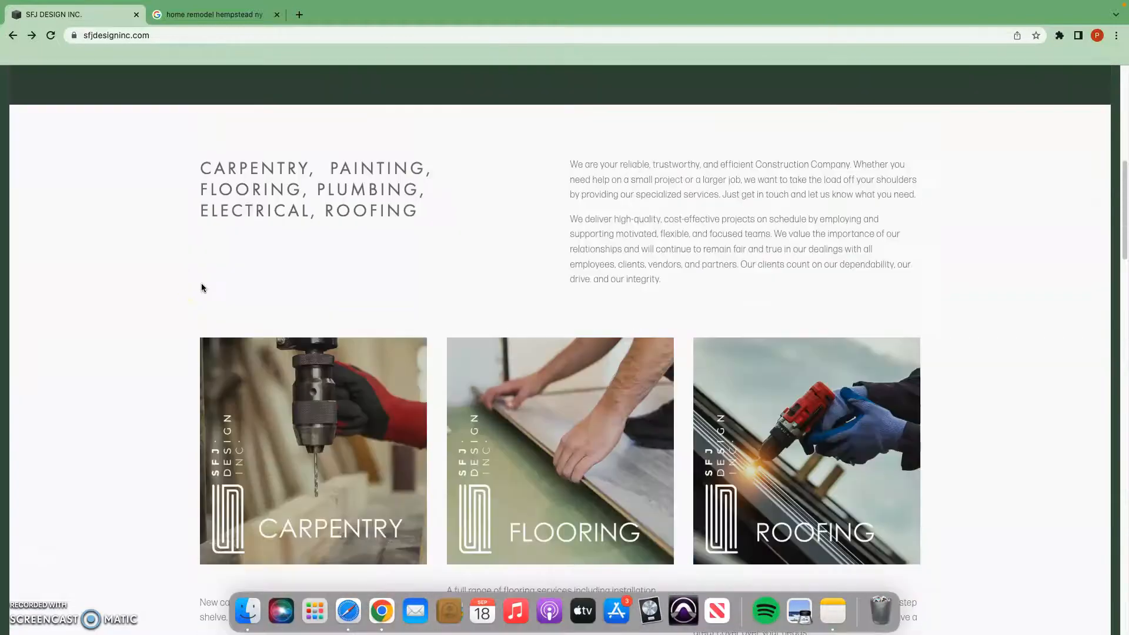
{"action": "scroll", "scroll_direction": "up", "scroll_amount": 3}
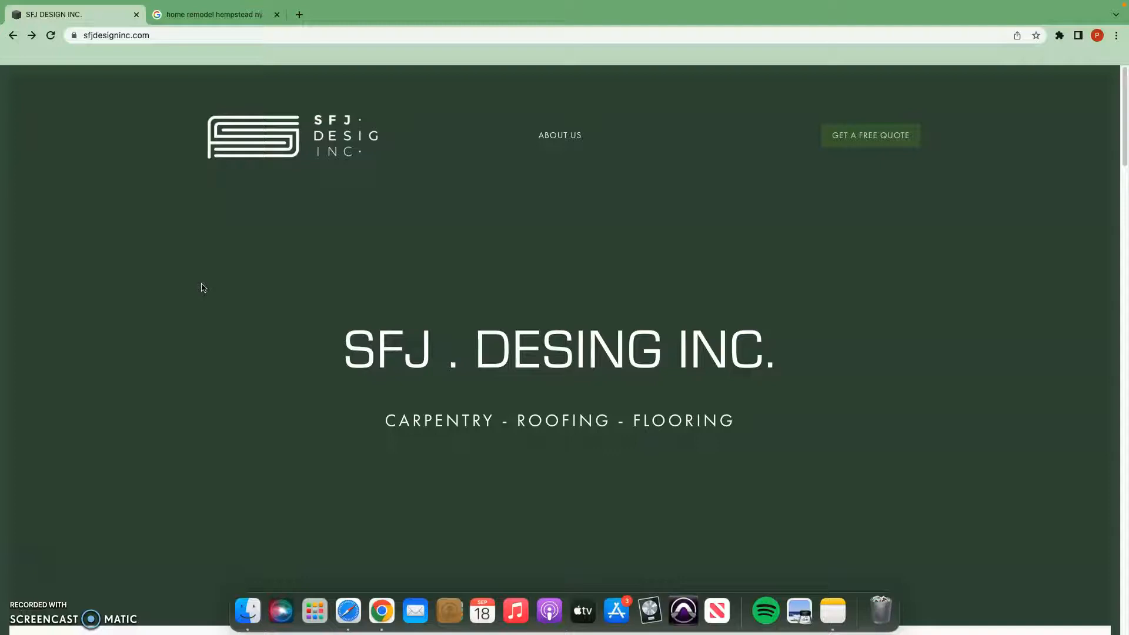
{"action": "mouse_move", "coordinate": [281, 176]}
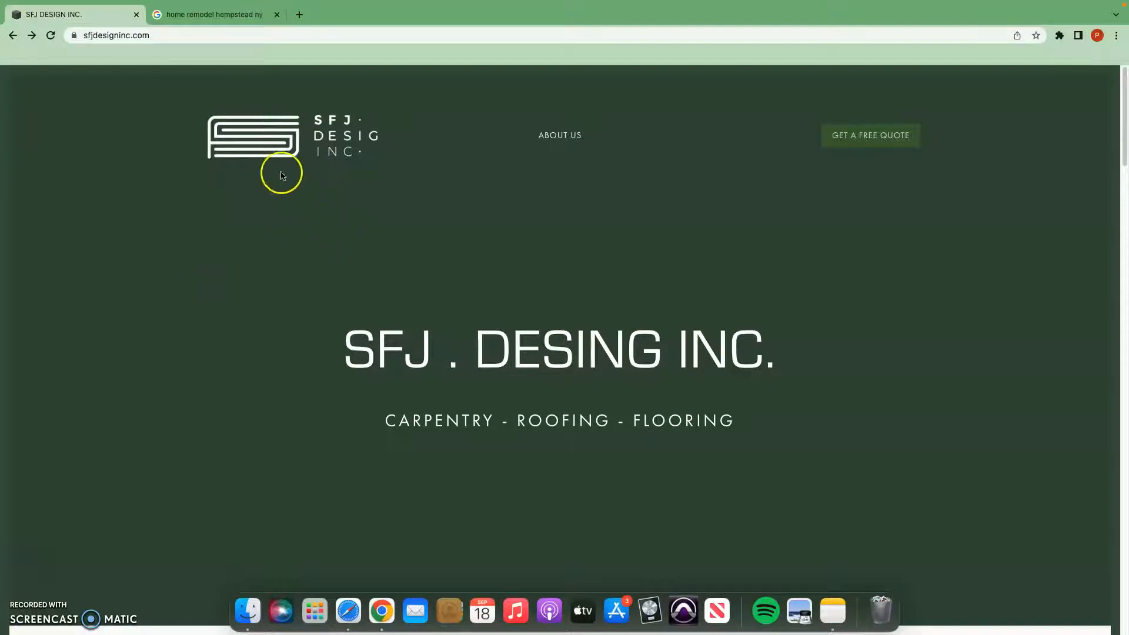
- Return to the 'home remodel hempstead ny' search tab and scroll through the ads back to the top
{"action": "left_click", "coordinate": [213, 14]}
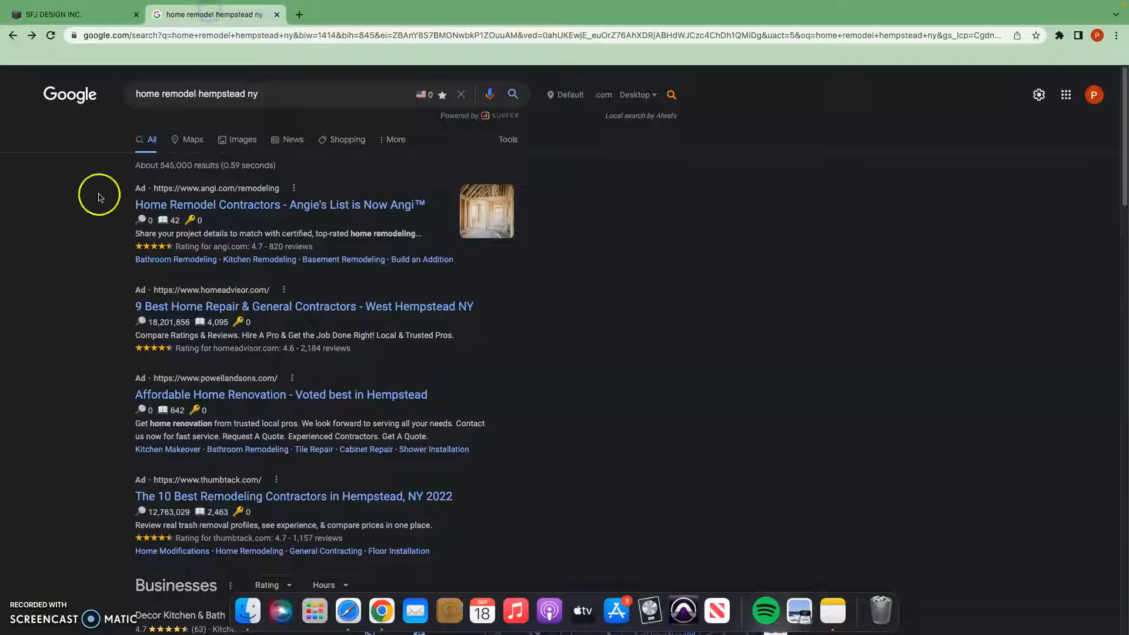
{"action": "mouse_move", "coordinate": [52, 260]}
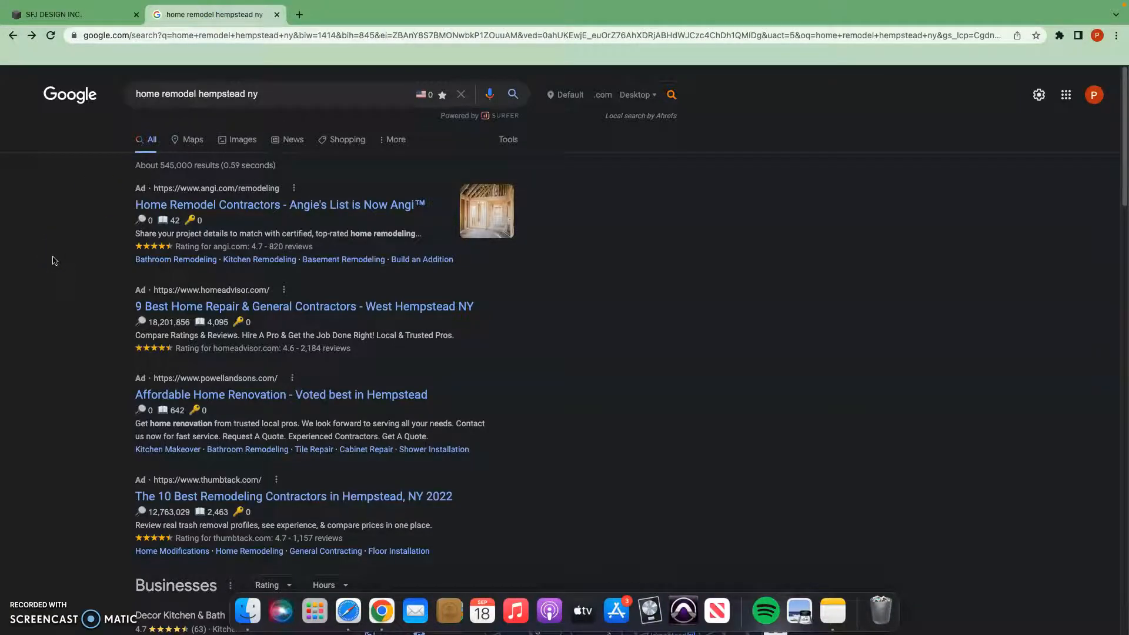
{"action": "mouse_move", "coordinate": [134, 93]}
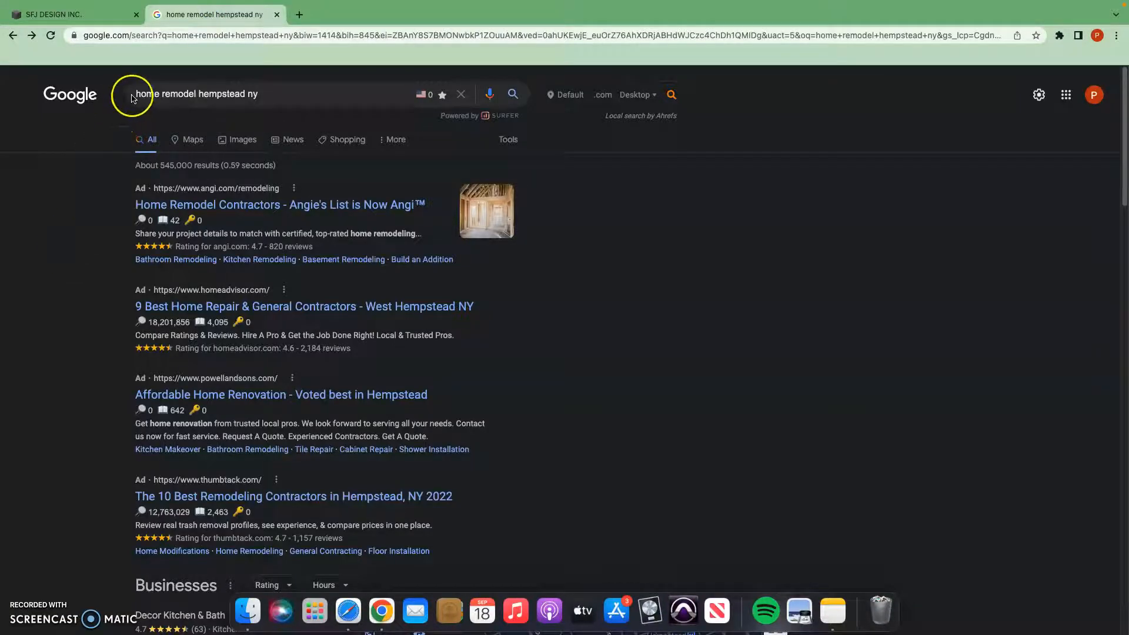
{"action": "mouse_move", "coordinate": [270, 94]}
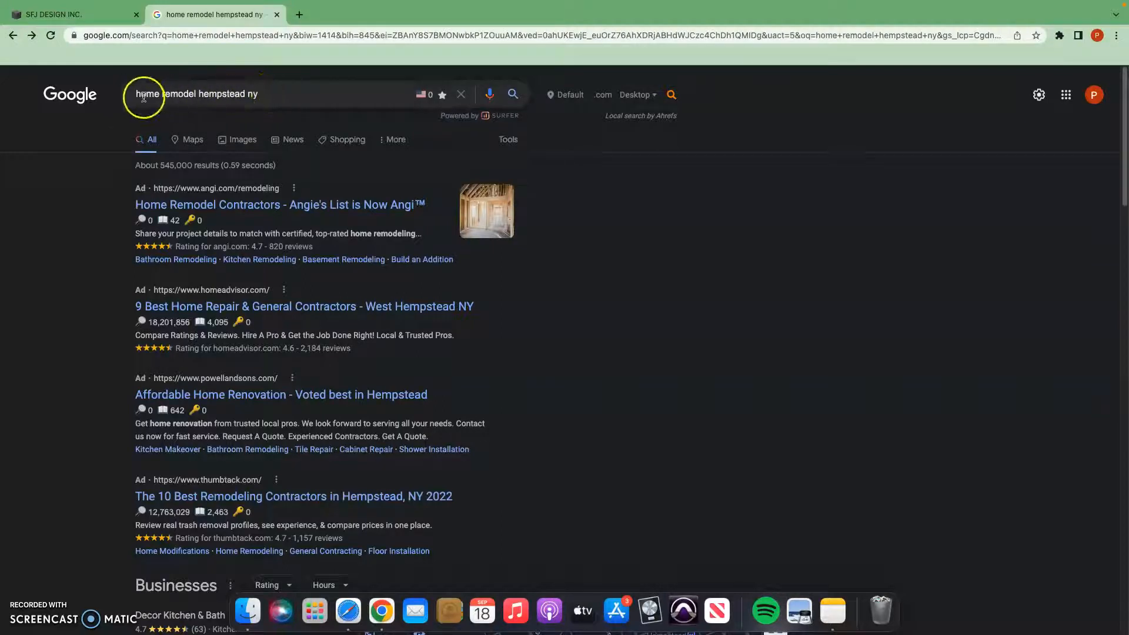
{"action": "mouse_move", "coordinate": [113, 199]}
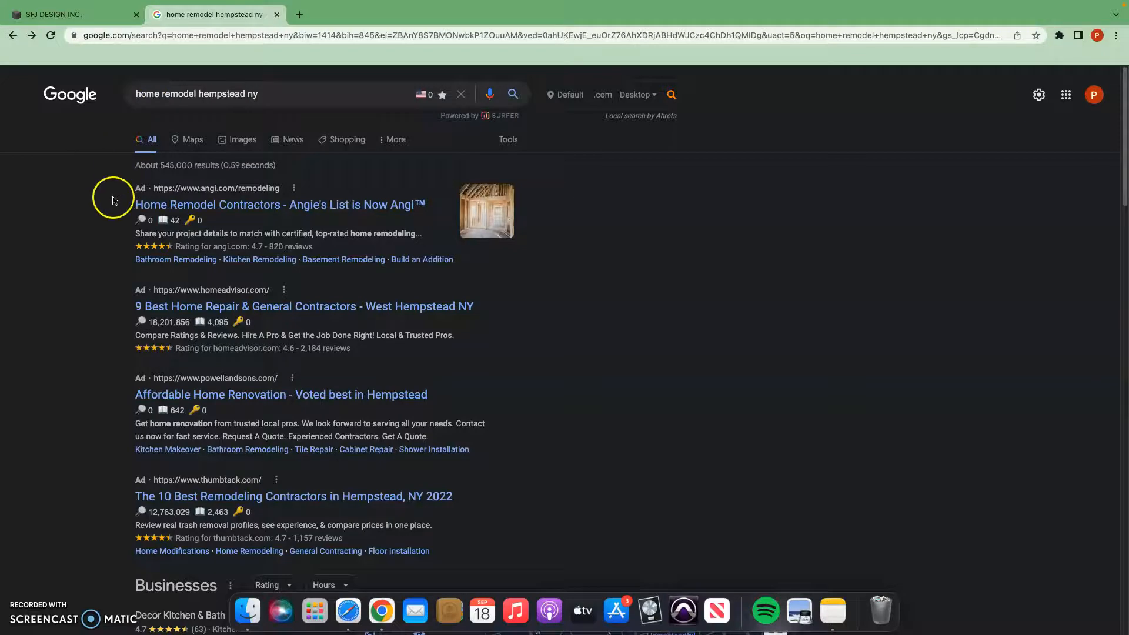
{"action": "scroll", "scroll_direction": "down", "scroll_amount": 3}
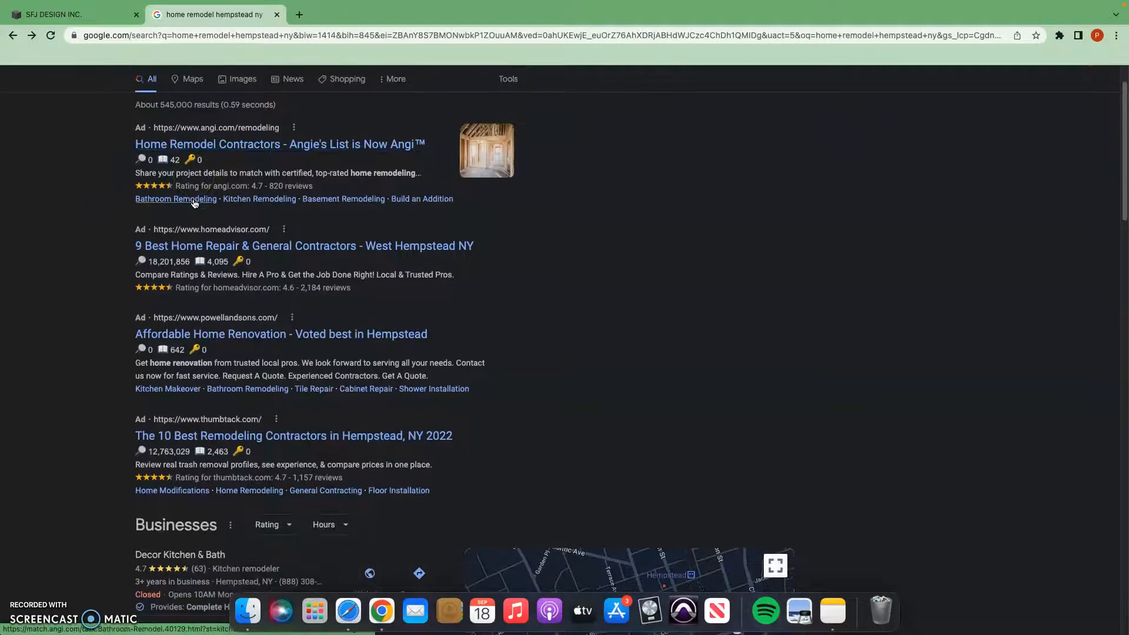
{"action": "scroll", "scroll_direction": "down", "scroll_amount": 3}
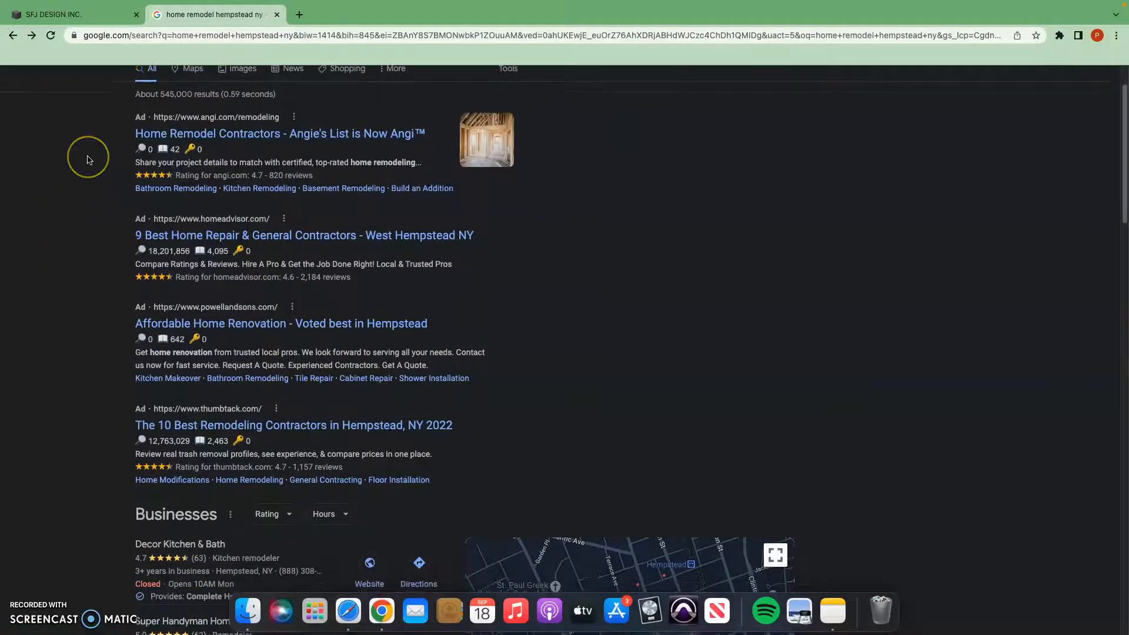
{"action": "scroll", "scroll_direction": "down", "scroll_amount": 3}
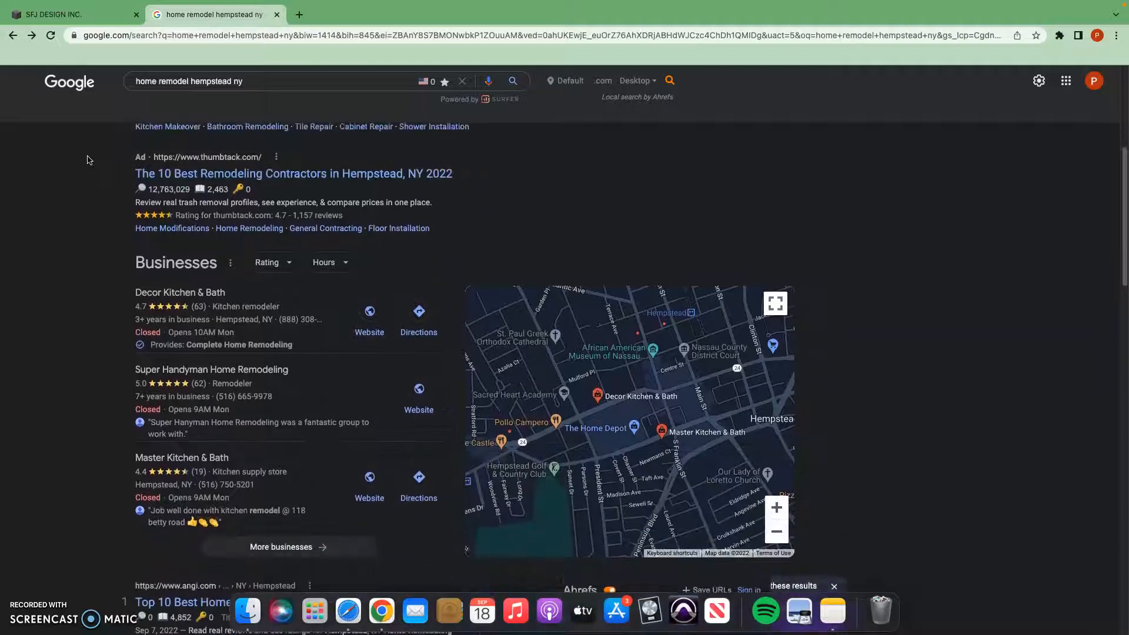
{"action": "scroll", "scroll_direction": "up", "scroll_amount": 3}
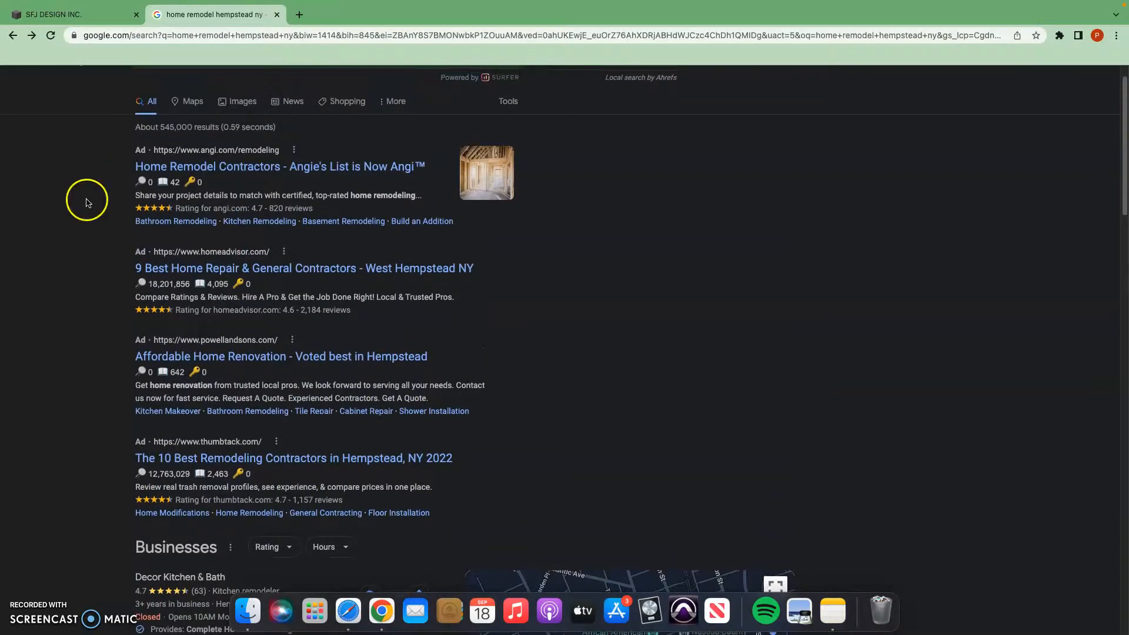
{"action": "scroll", "scroll_direction": "up", "scroll_amount": 3}
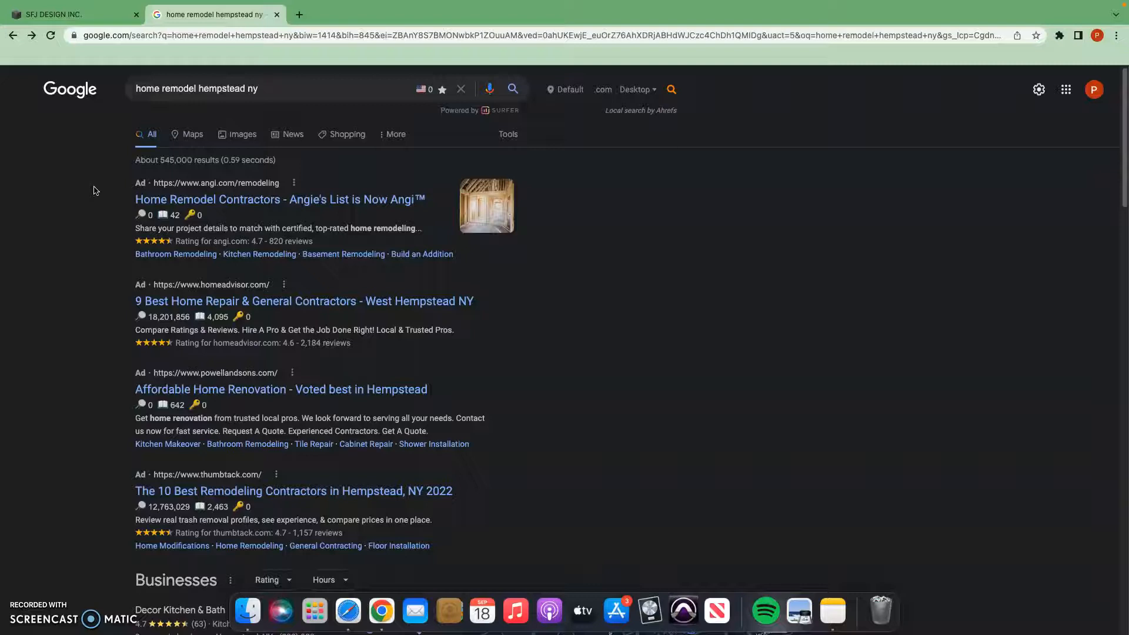
{"action": "mouse_move", "coordinate": [98, 205]}
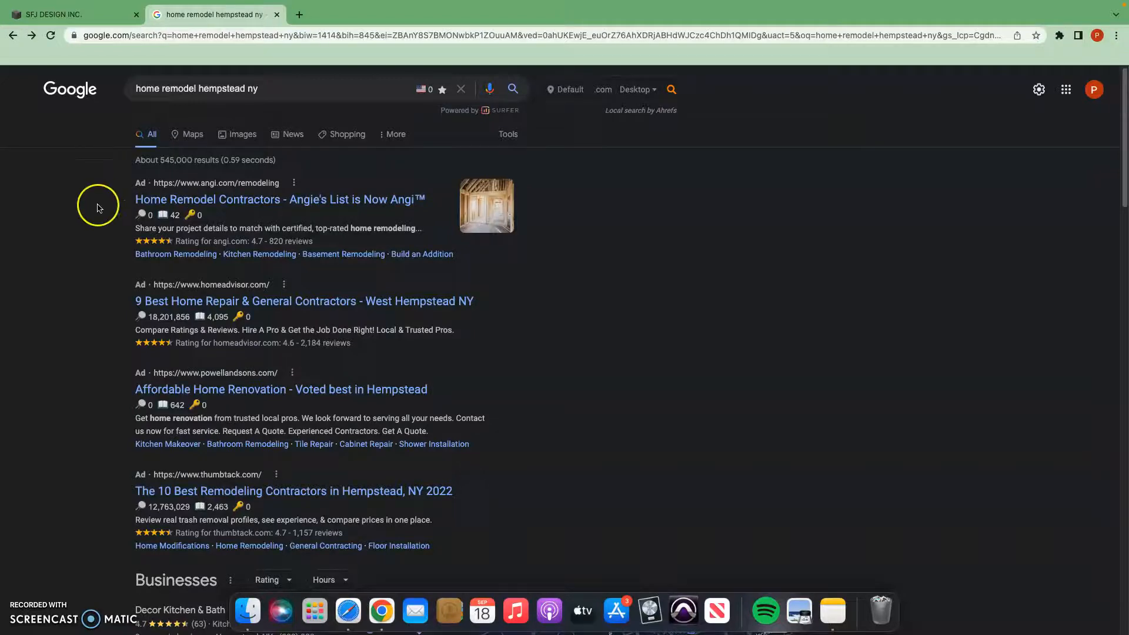
{"action": "scroll", "scroll_direction": "down", "scroll_amount": 3}
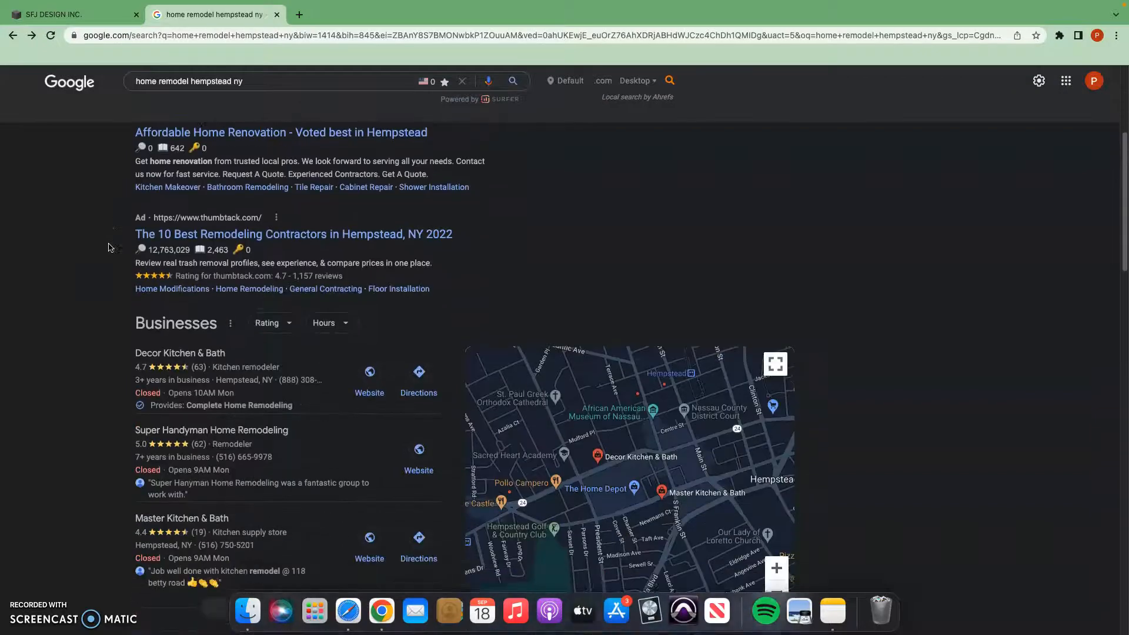
{"action": "scroll", "scroll_direction": "down", "scroll_amount": 3}
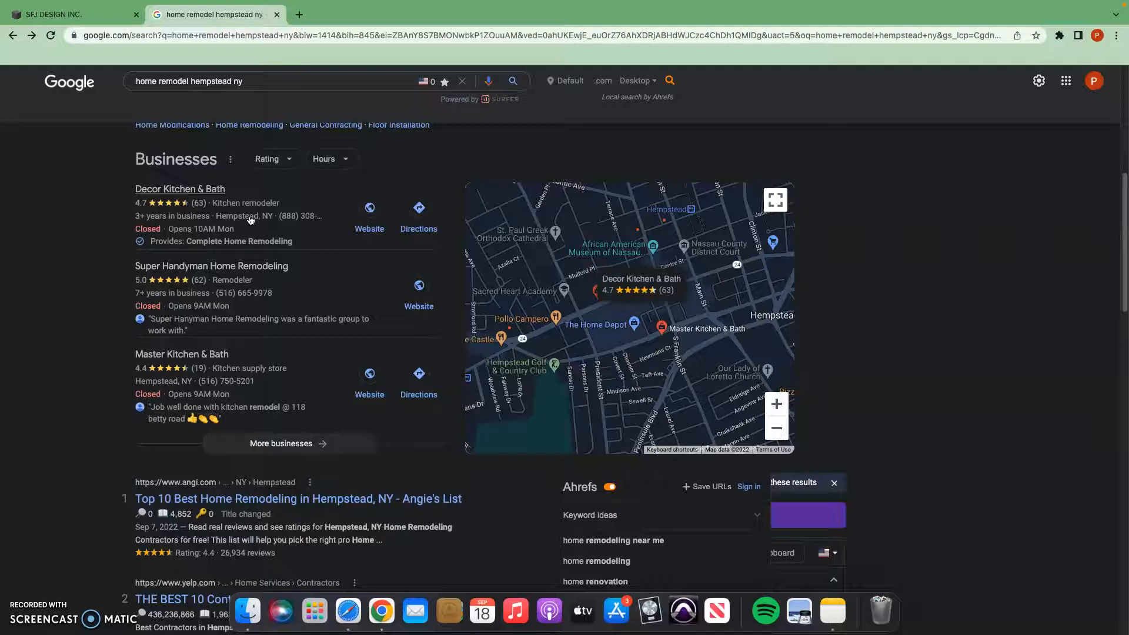
{"action": "mouse_move", "coordinate": [372, 270]}
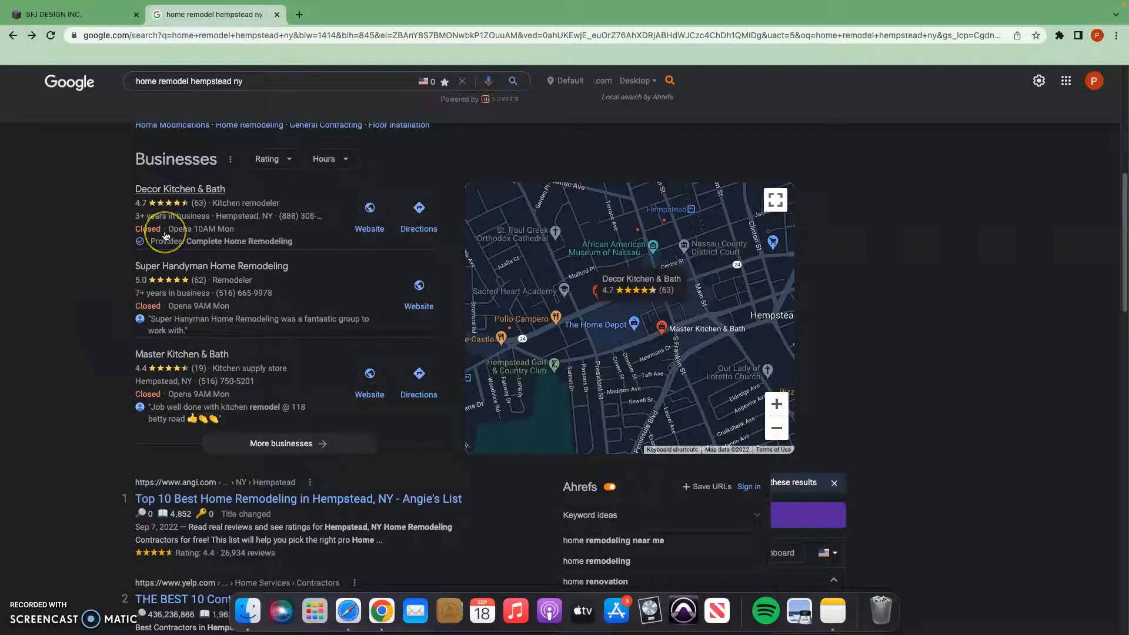
{"action": "mouse_move", "coordinate": [206, 205]}
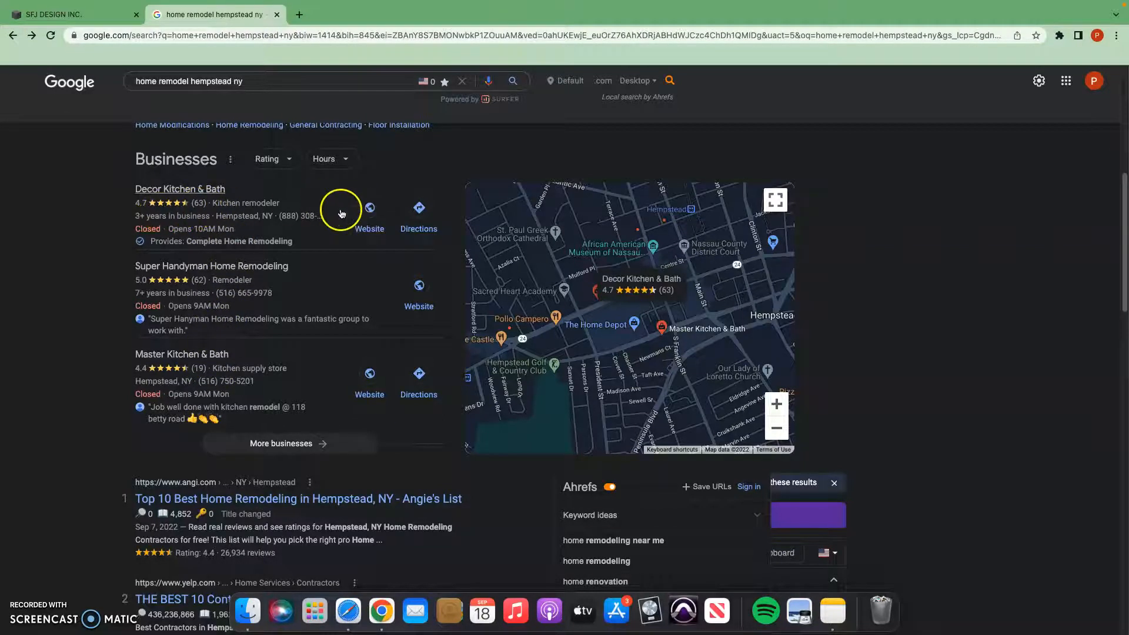
{"action": "mouse_move", "coordinate": [341, 317]}
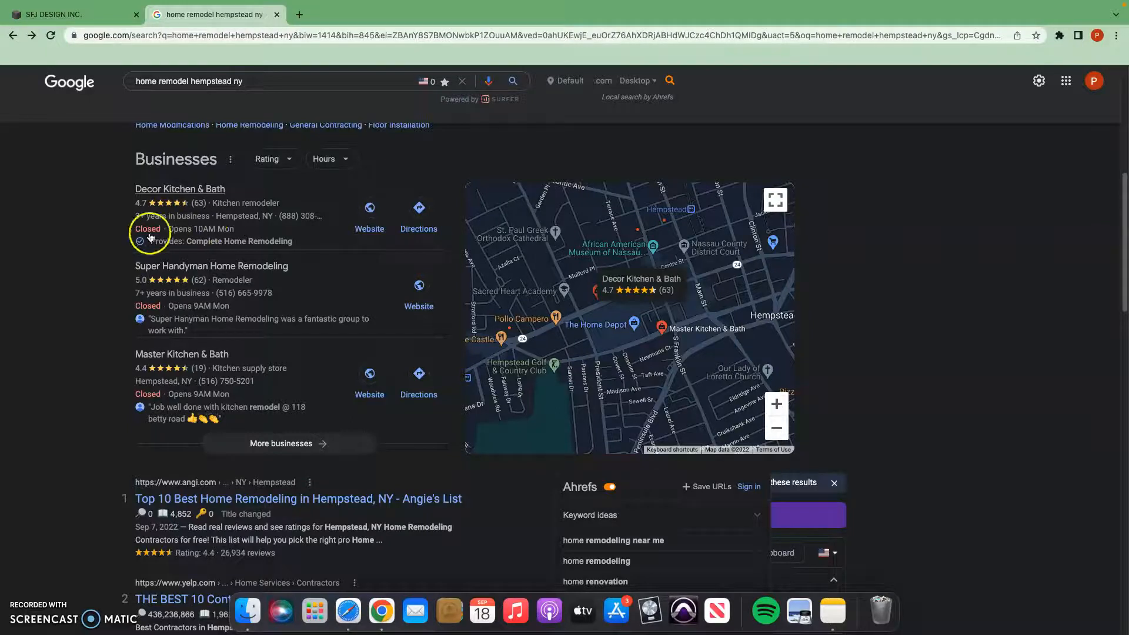
{"action": "scroll", "scroll_direction": "down", "scroll_amount": 3}
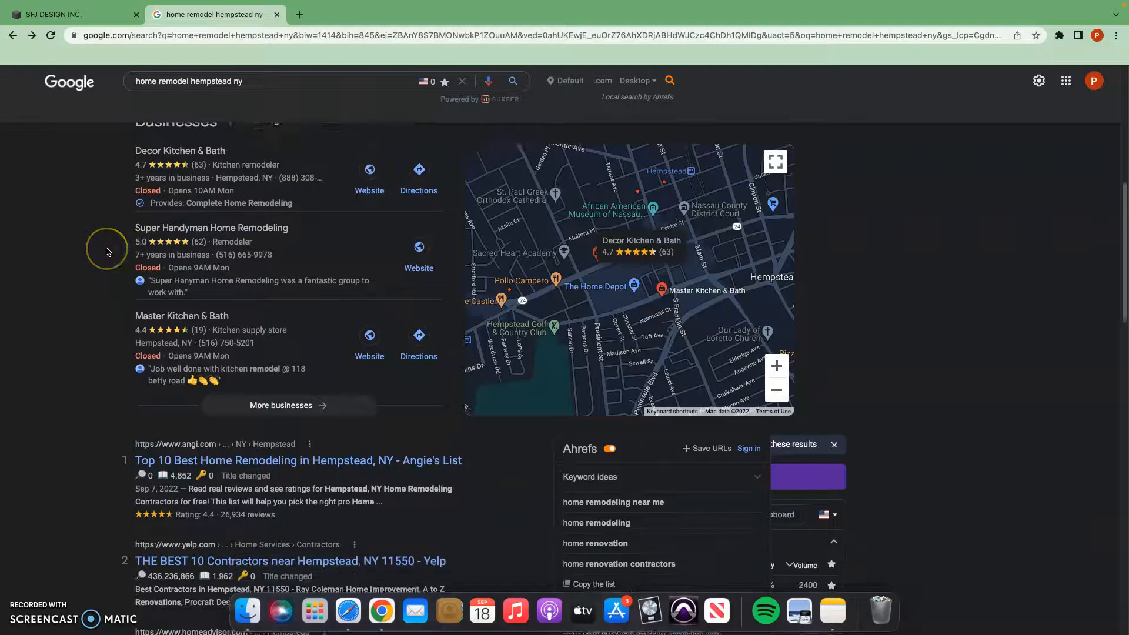
{"action": "scroll", "scroll_direction": "down", "scroll_amount": 3}
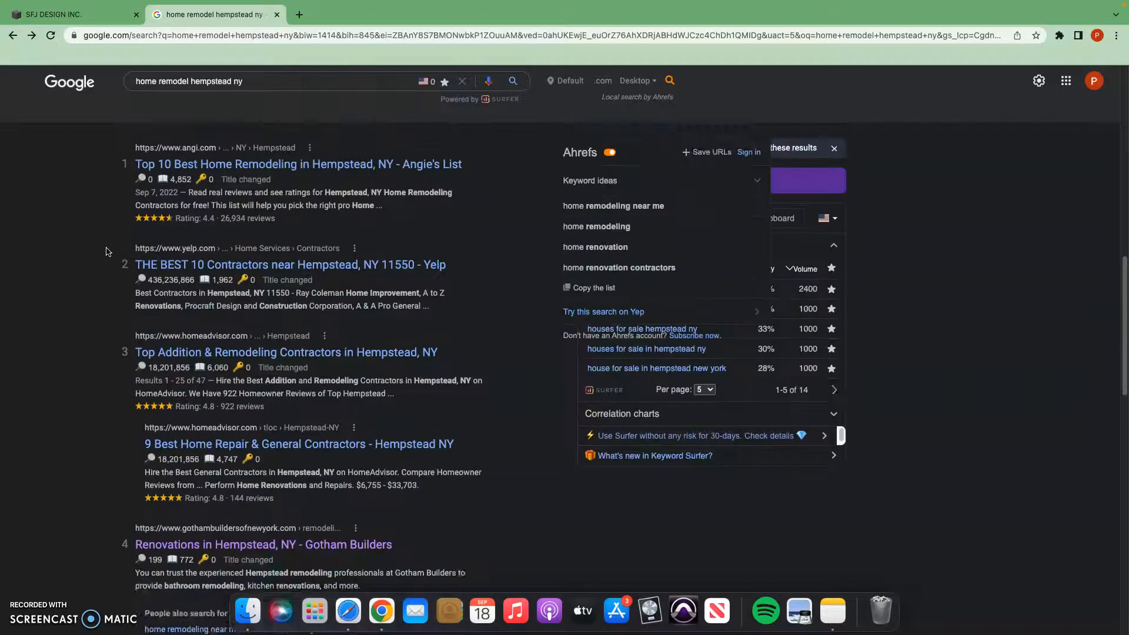
{"action": "scroll", "scroll_direction": "up", "scroll_amount": 3}
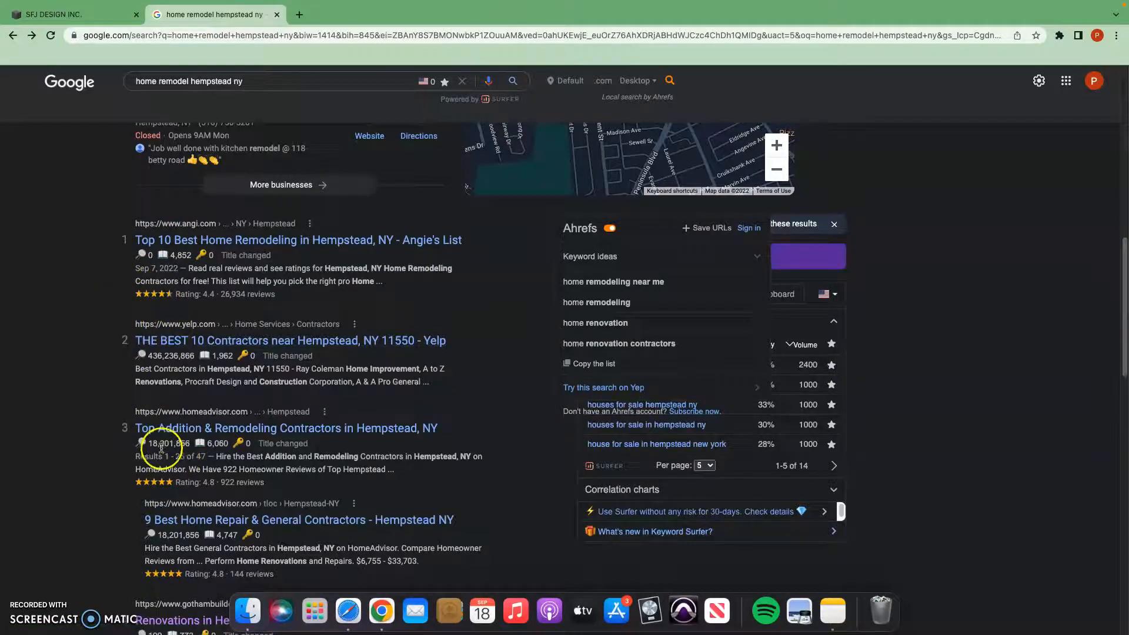
{"action": "scroll", "scroll_direction": "down", "scroll_amount": 3}
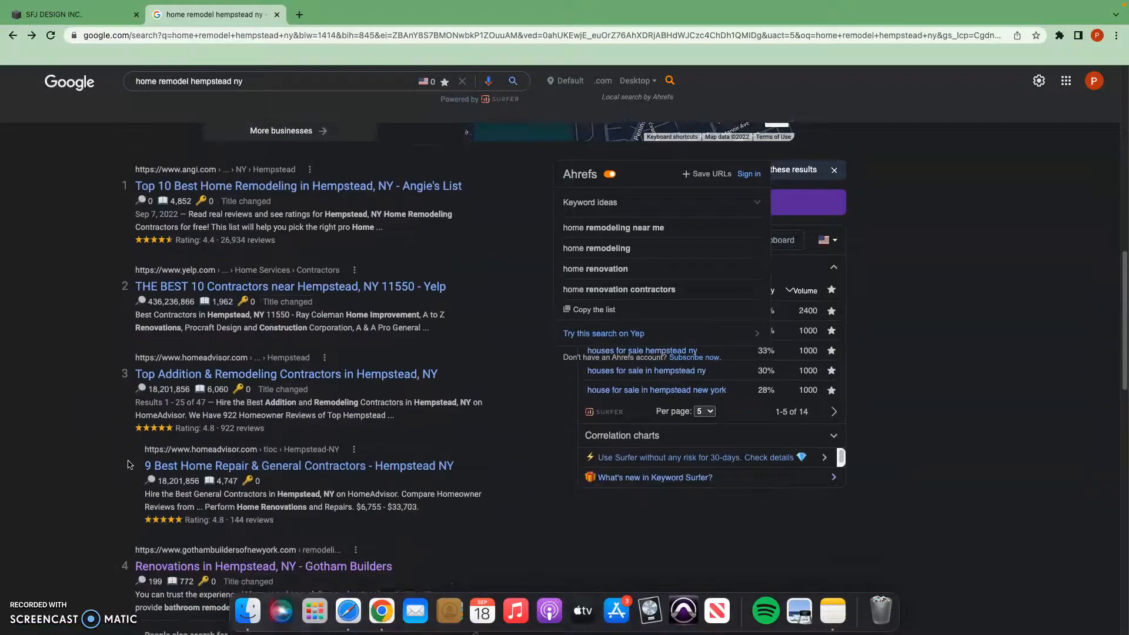
{"action": "scroll", "scroll_direction": "down", "scroll_amount": 3}
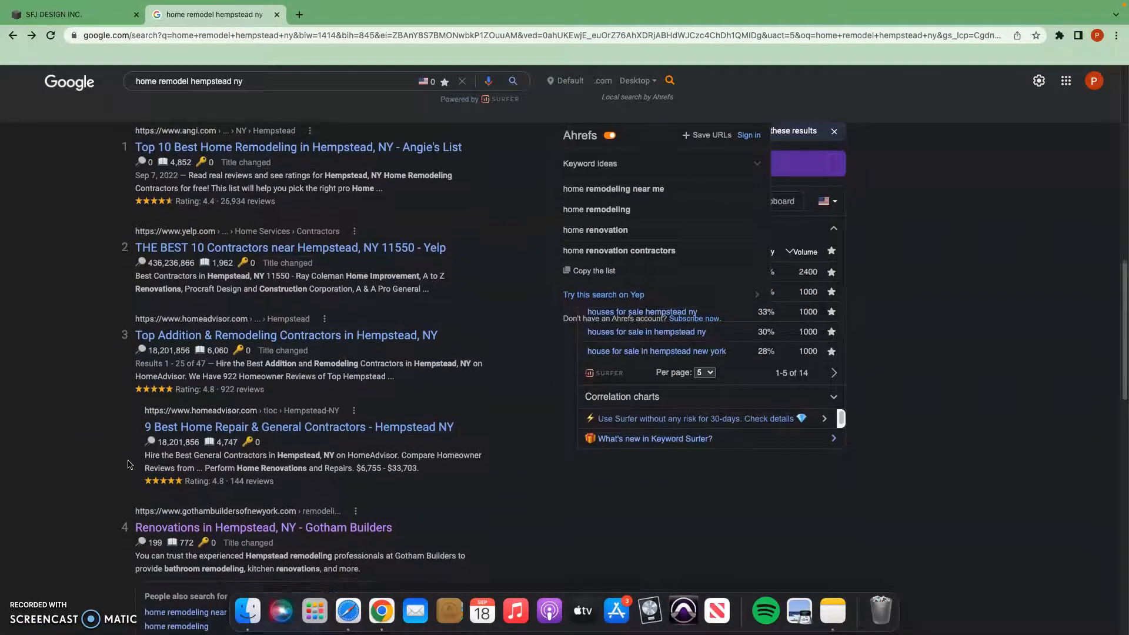
{"action": "scroll", "scroll_direction": "down", "scroll_amount": 3}
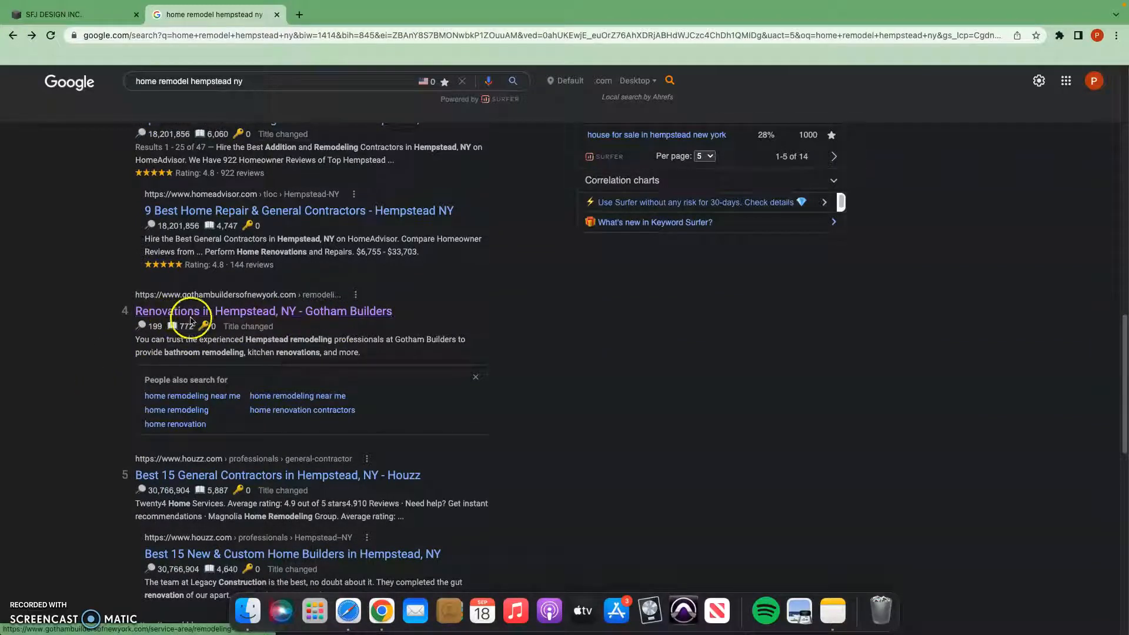
- Open the 'Renovations in Hempstead, NY - Gotham Builders' result and scroll through its landing page
{"action": "left_click", "coordinate": [263, 311]}
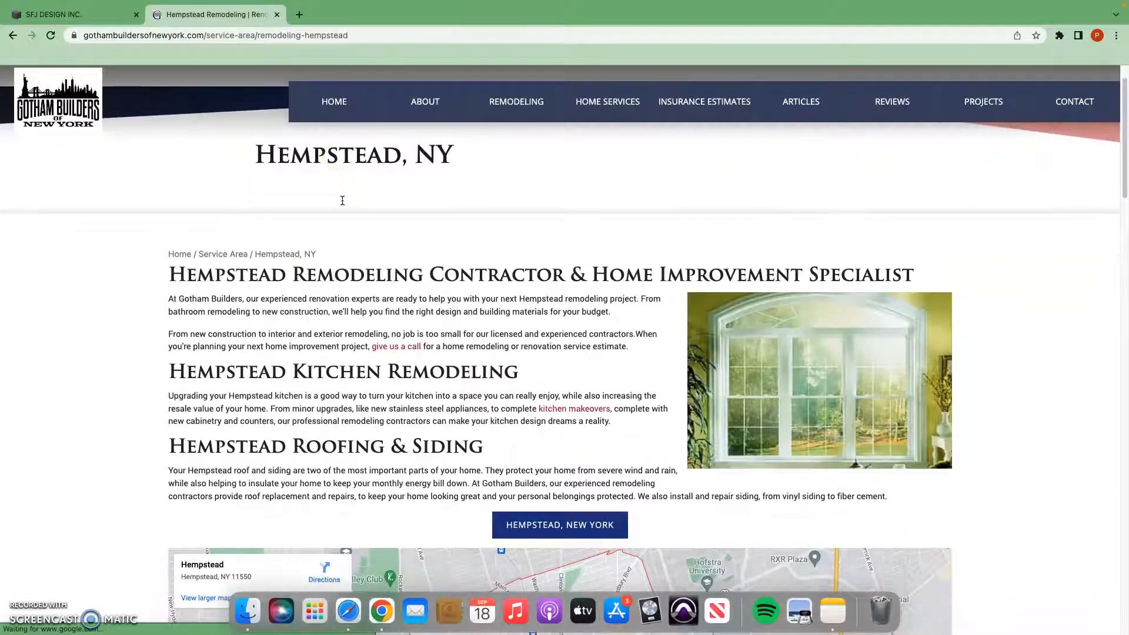
{"action": "scroll", "scroll_direction": "down", "scroll_amount": 3}
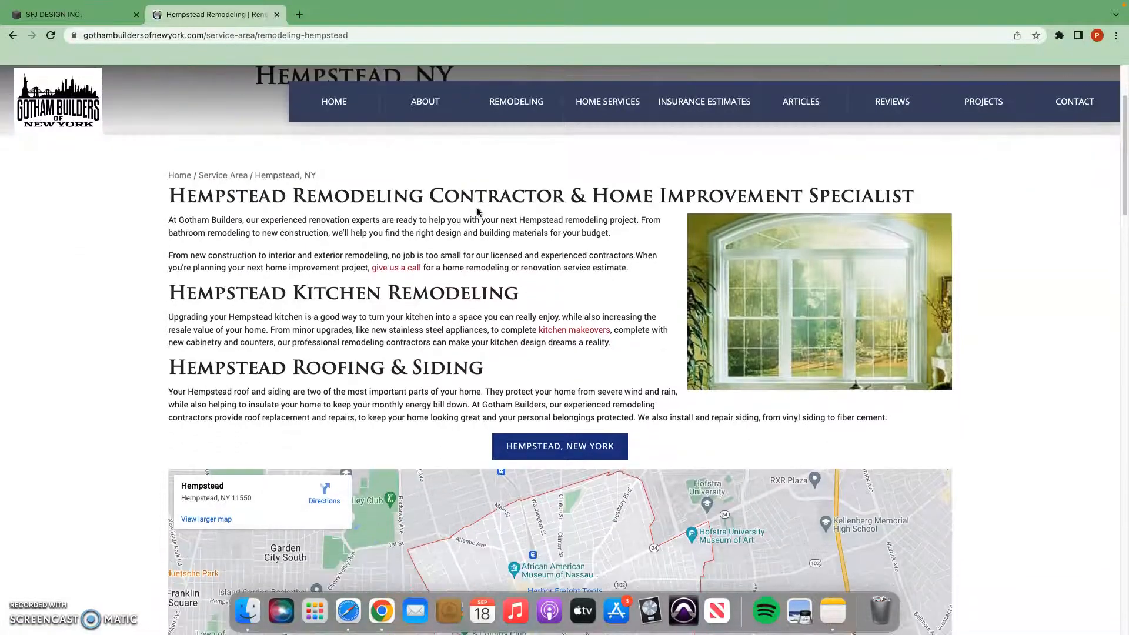
{"action": "scroll", "scroll_direction": "up", "scroll_amount": 3}
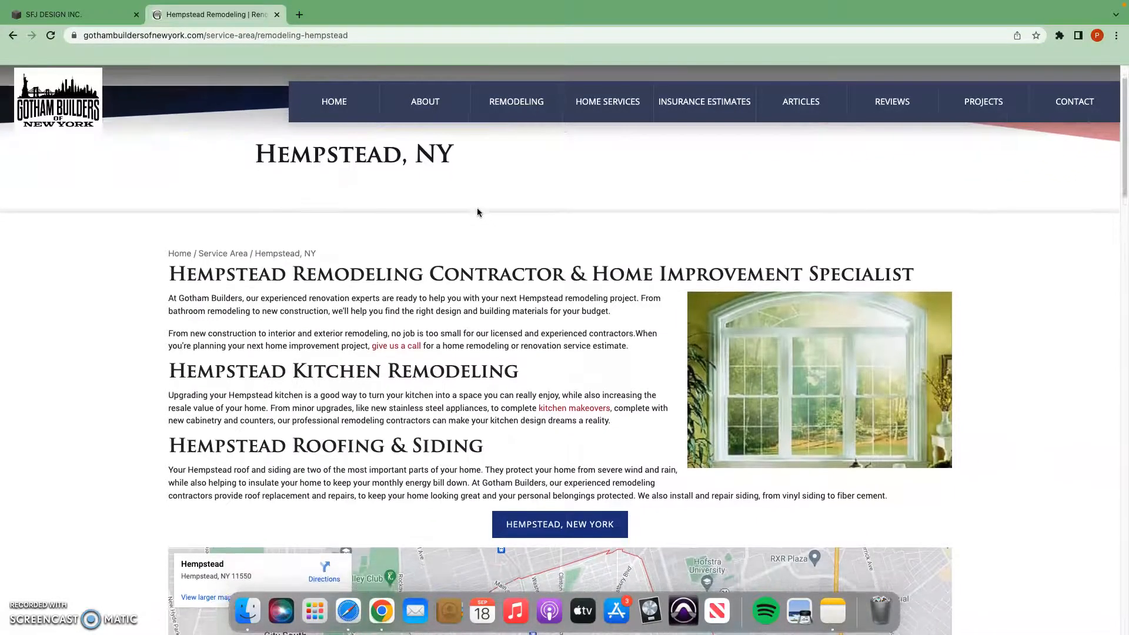
{"action": "scroll", "scroll_direction": "down", "scroll_amount": 3}
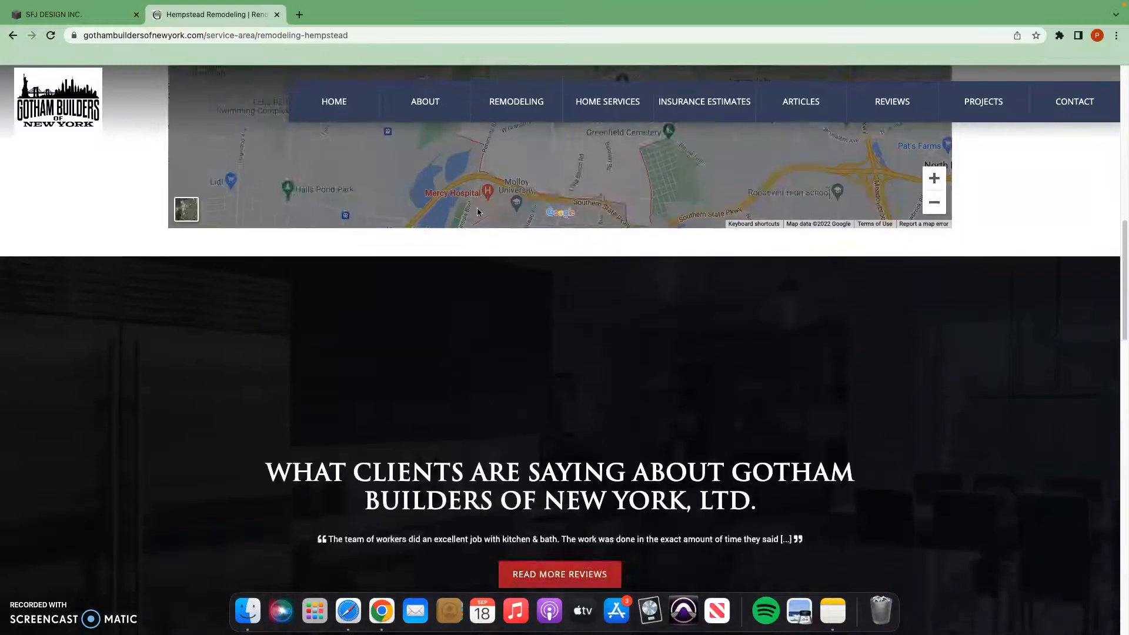
{"action": "scroll", "scroll_direction": "up", "scroll_amount": 3}
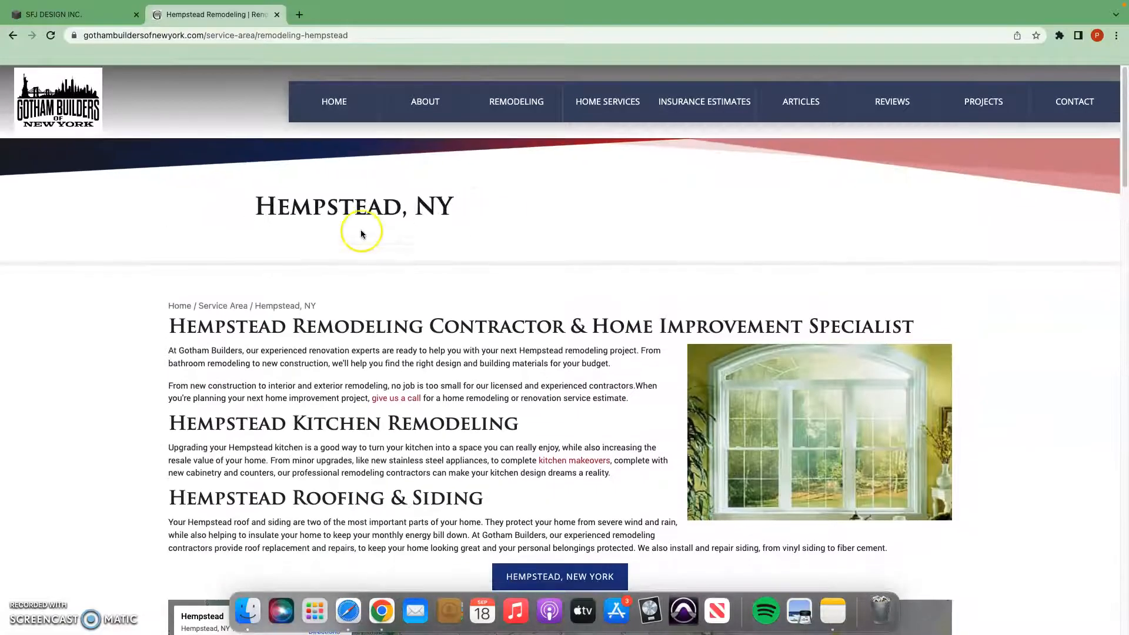
{"action": "mouse_move", "coordinate": [296, 200]}
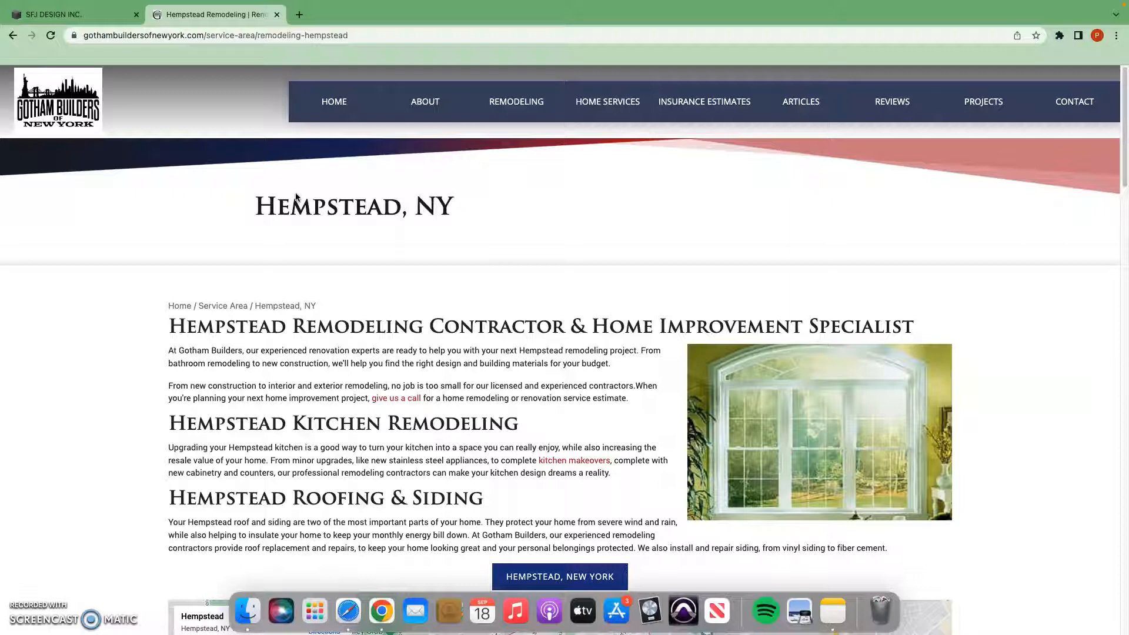
{"action": "mouse_move", "coordinate": [586, 224]}
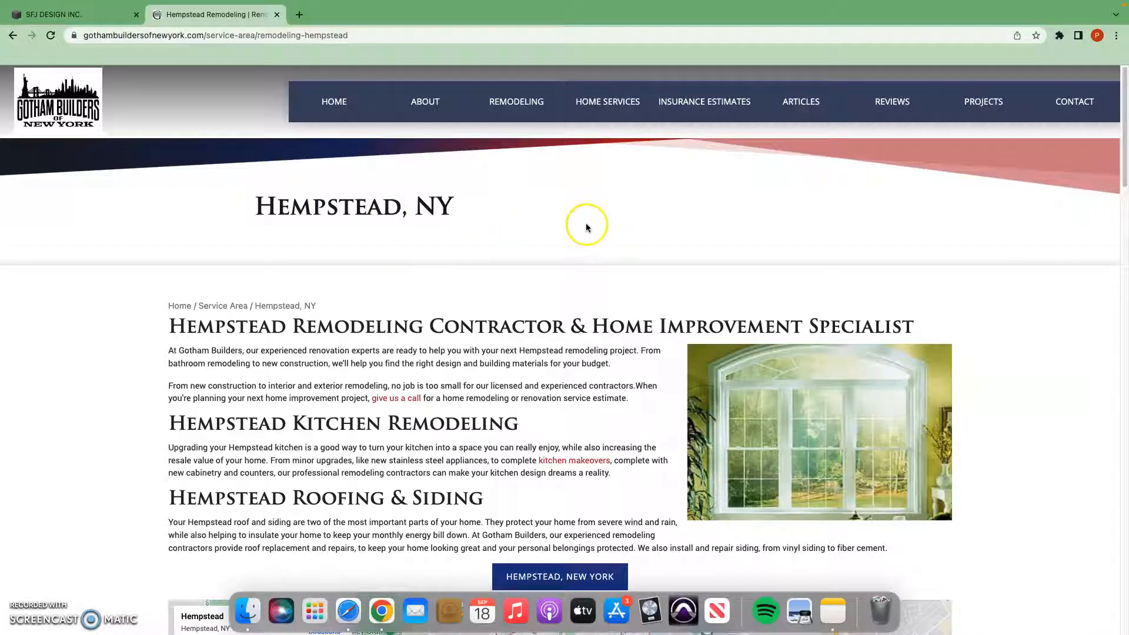
{"action": "mouse_move", "coordinate": [388, 279]}
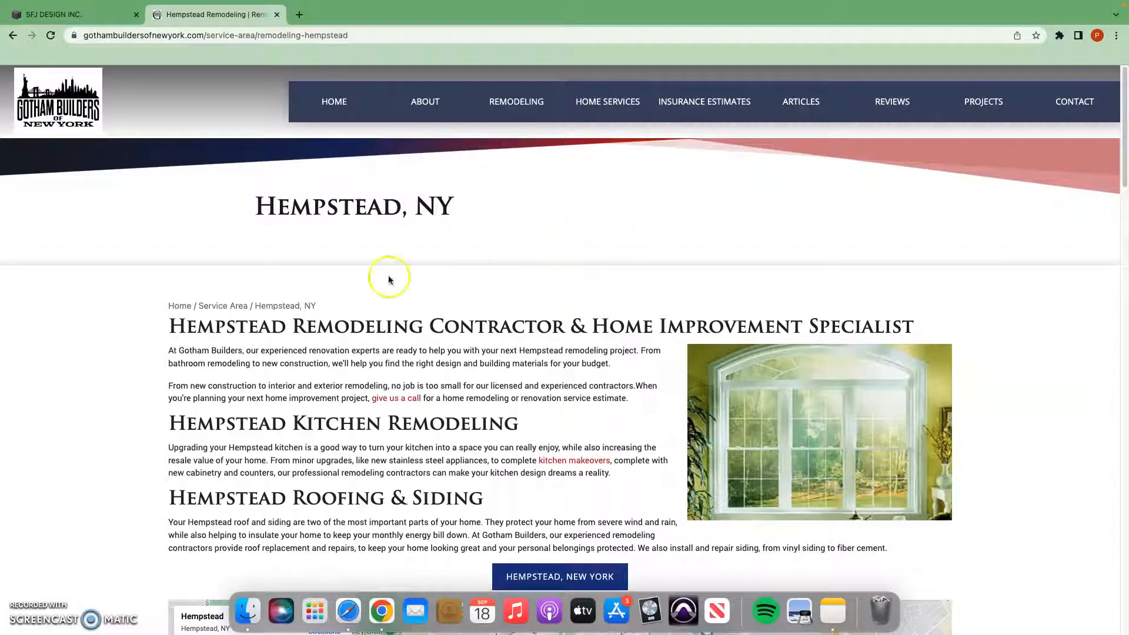
{"action": "mouse_move", "coordinate": [261, 297]}
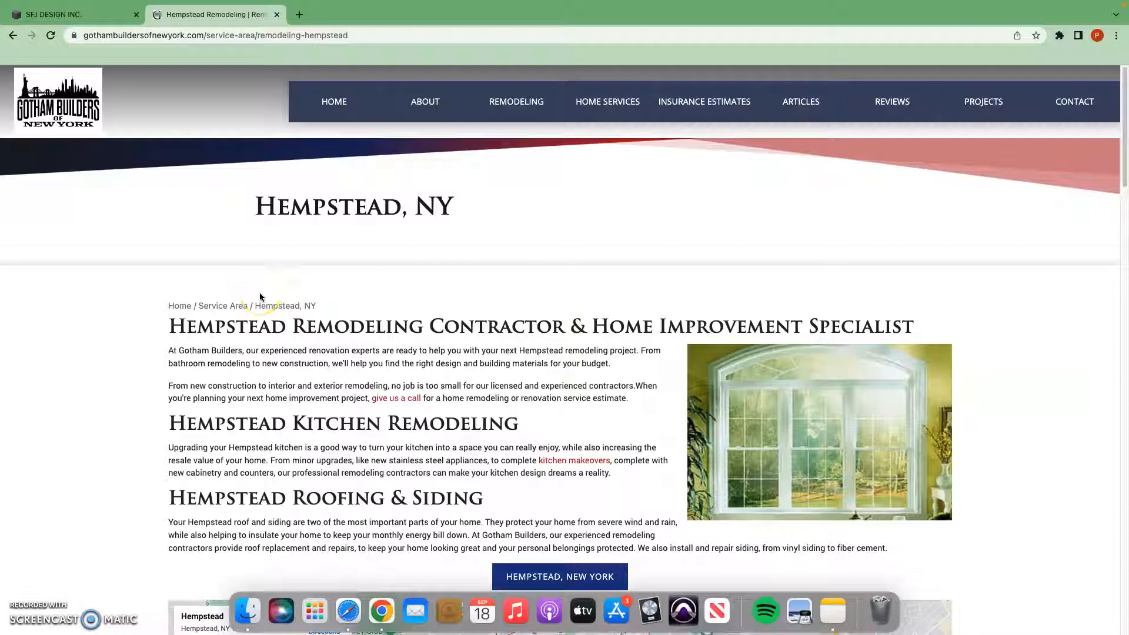
{"action": "scroll", "scroll_direction": "down", "scroll_amount": 3}
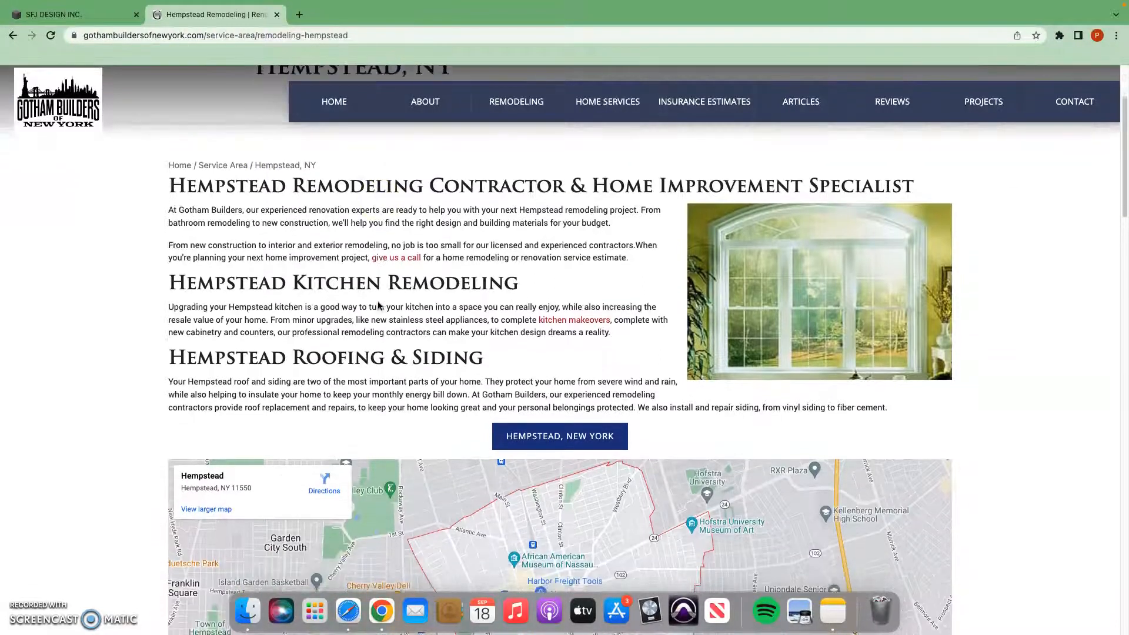
- Go to the Gotham Builders homepage and scroll past Latest Projects to Contact Us and the footer
{"action": "left_click", "coordinate": [333, 101]}
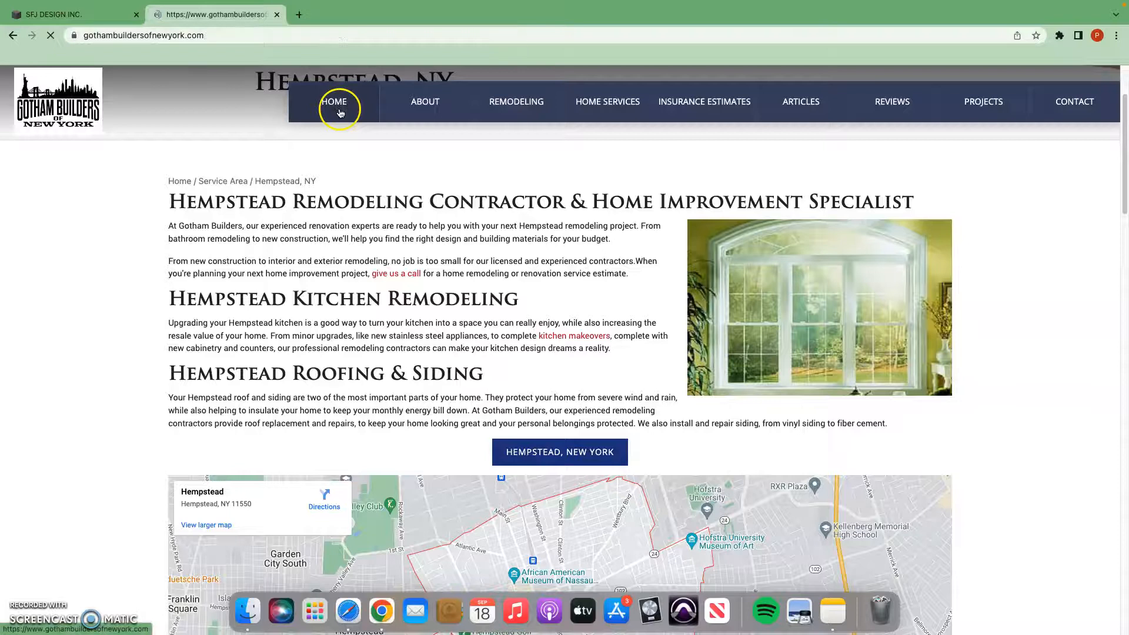
{"action": "left_click", "coordinate": [333, 102]}
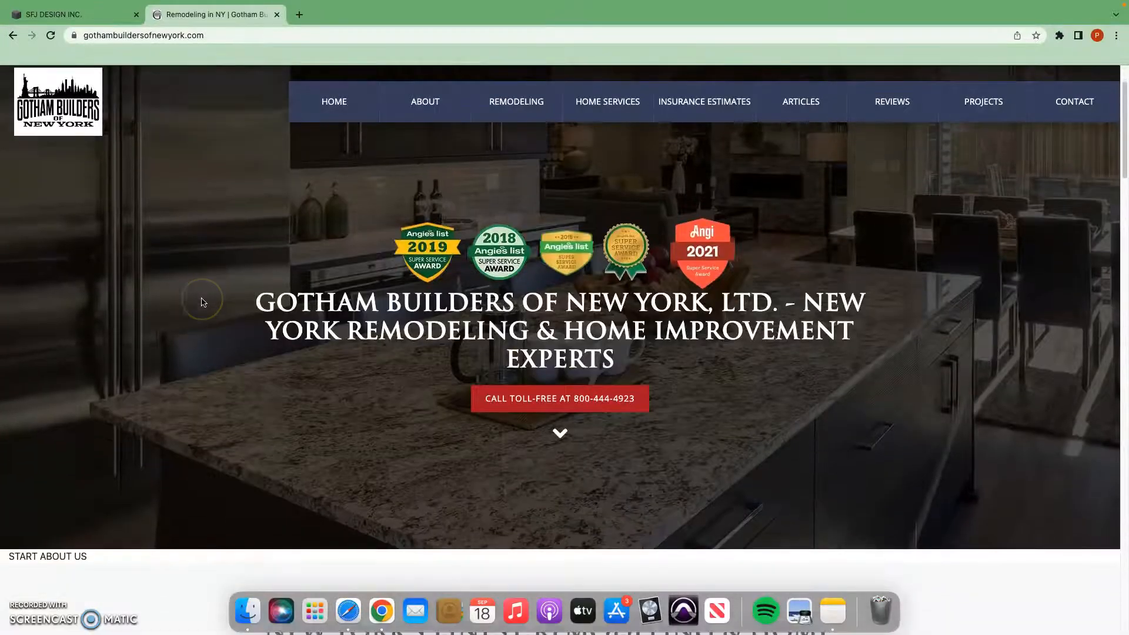
{"action": "scroll", "scroll_direction": "down", "scroll_amount": 3}
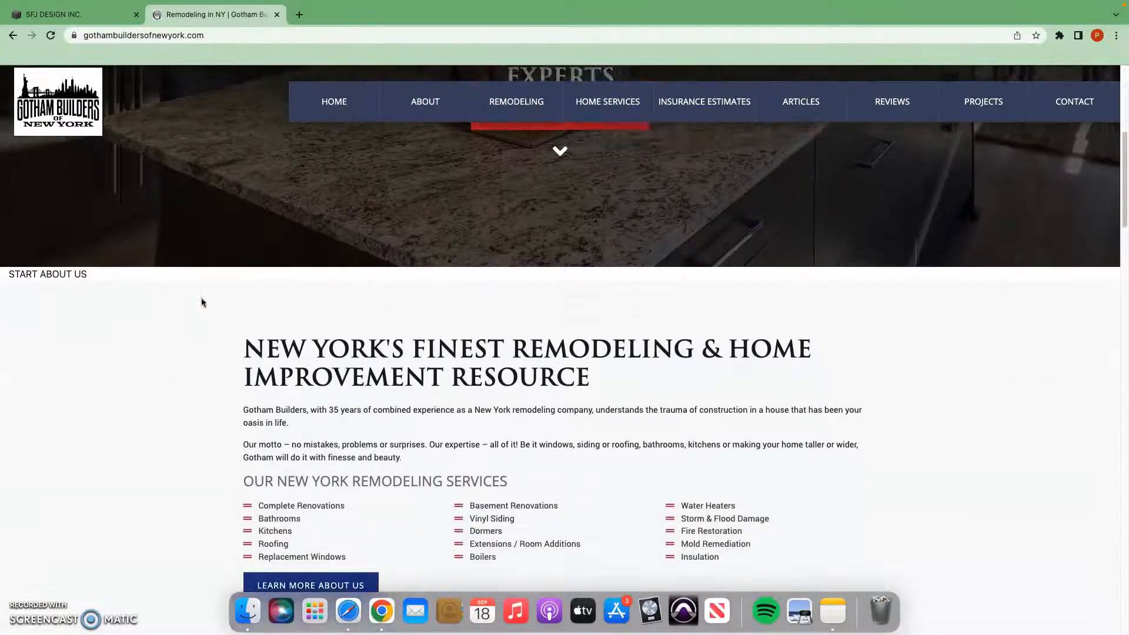
{"action": "scroll", "scroll_direction": "down", "scroll_amount": 3}
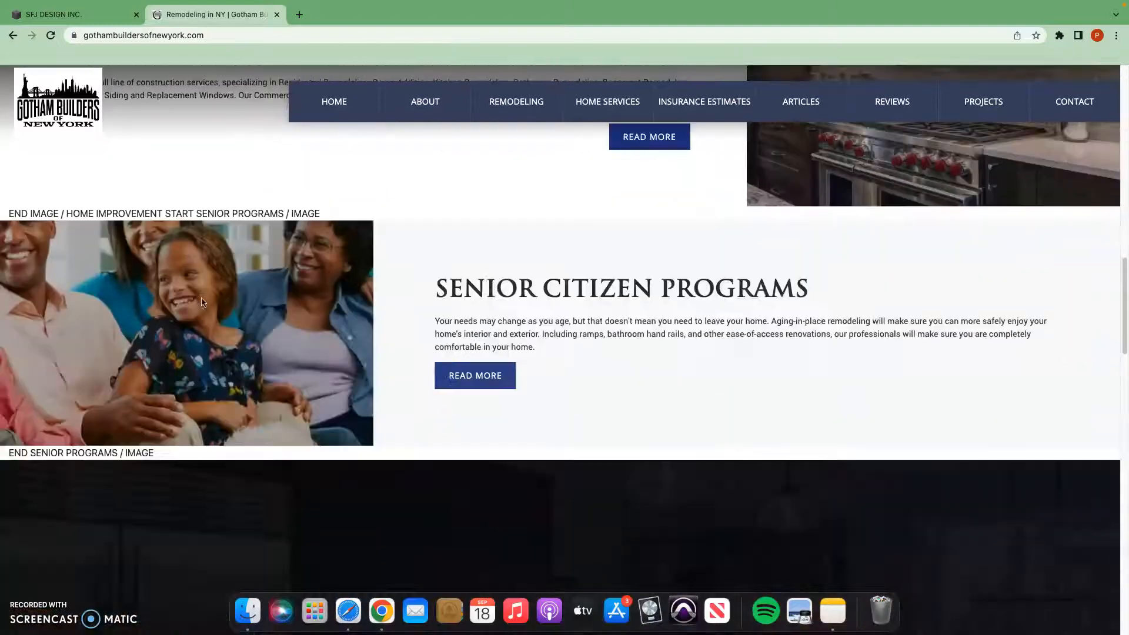
{"action": "scroll", "scroll_direction": "down", "scroll_amount": 3}
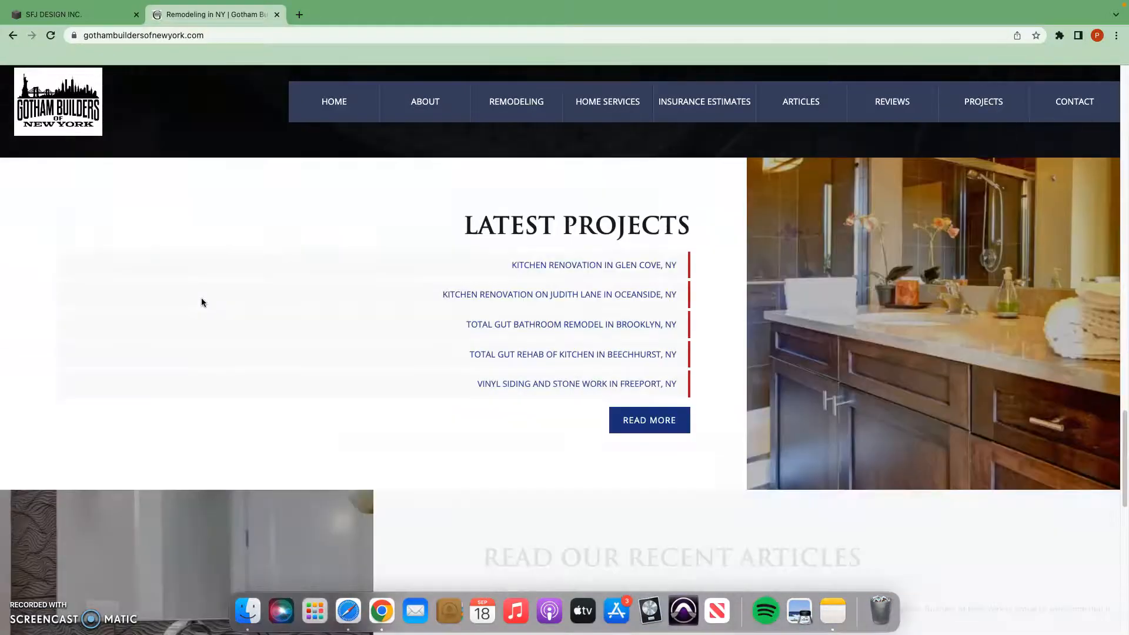
{"action": "scroll", "scroll_direction": "down", "scroll_amount": 3}
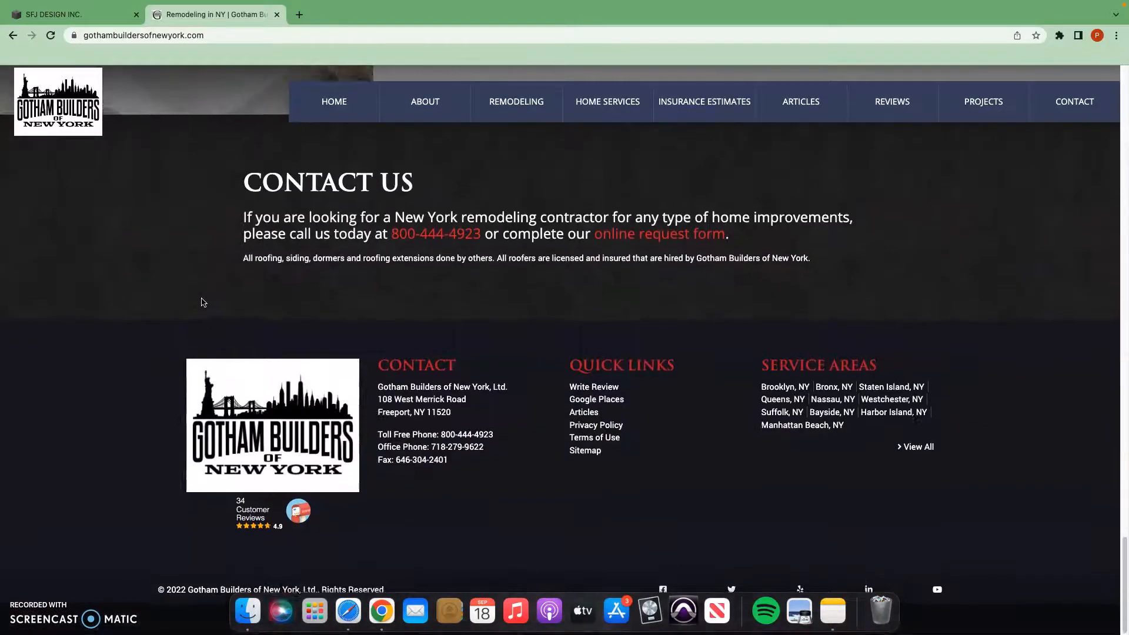
{"action": "scroll", "scroll_direction": "up", "scroll_amount": 3}
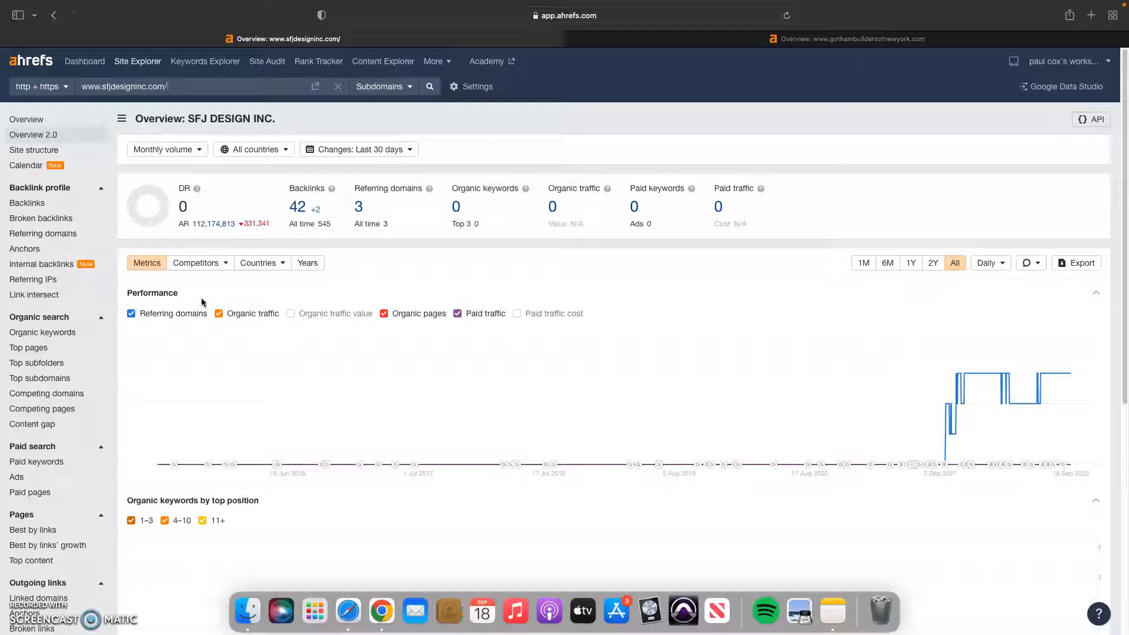
{"action": "mouse_move", "coordinate": [201, 298]}
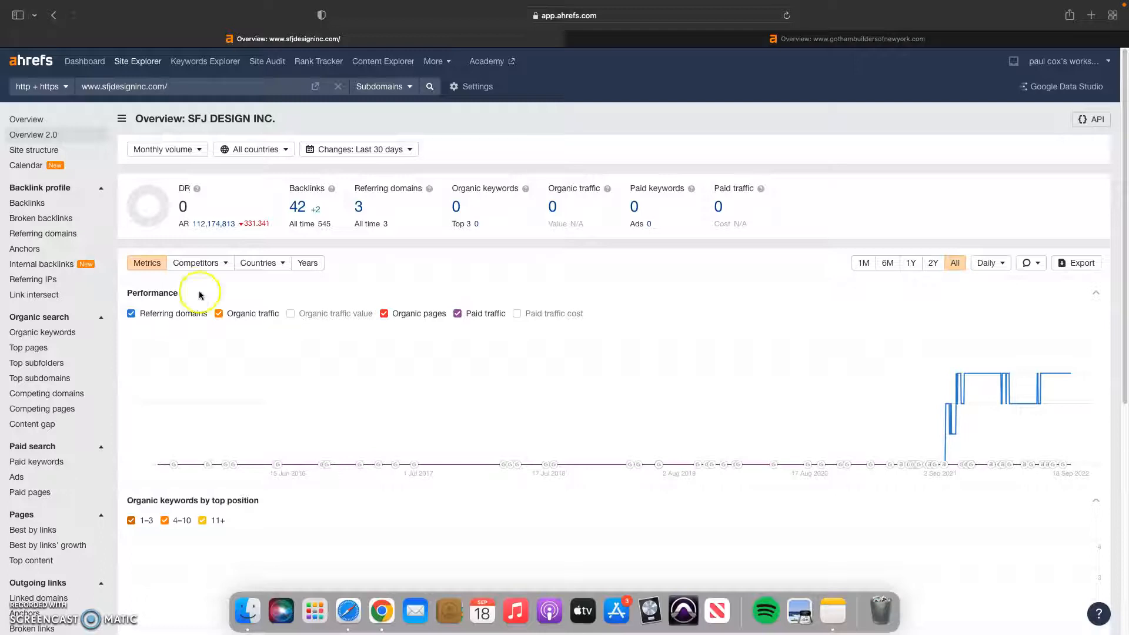
{"action": "mouse_move", "coordinate": [95, 121]}
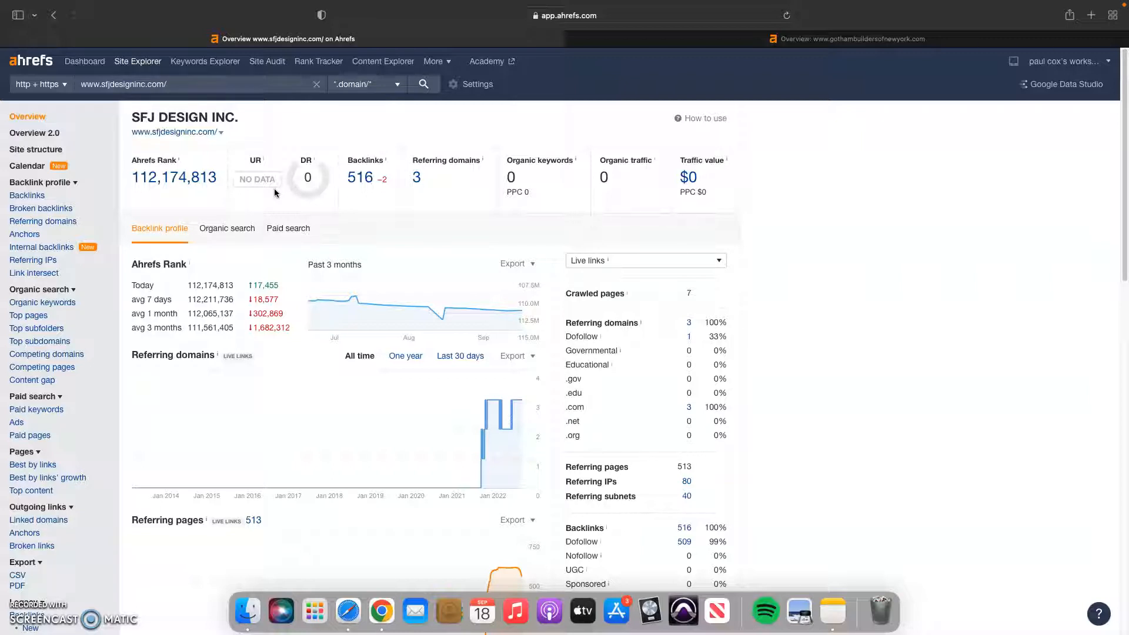
{"action": "mouse_move", "coordinate": [321, 170]}
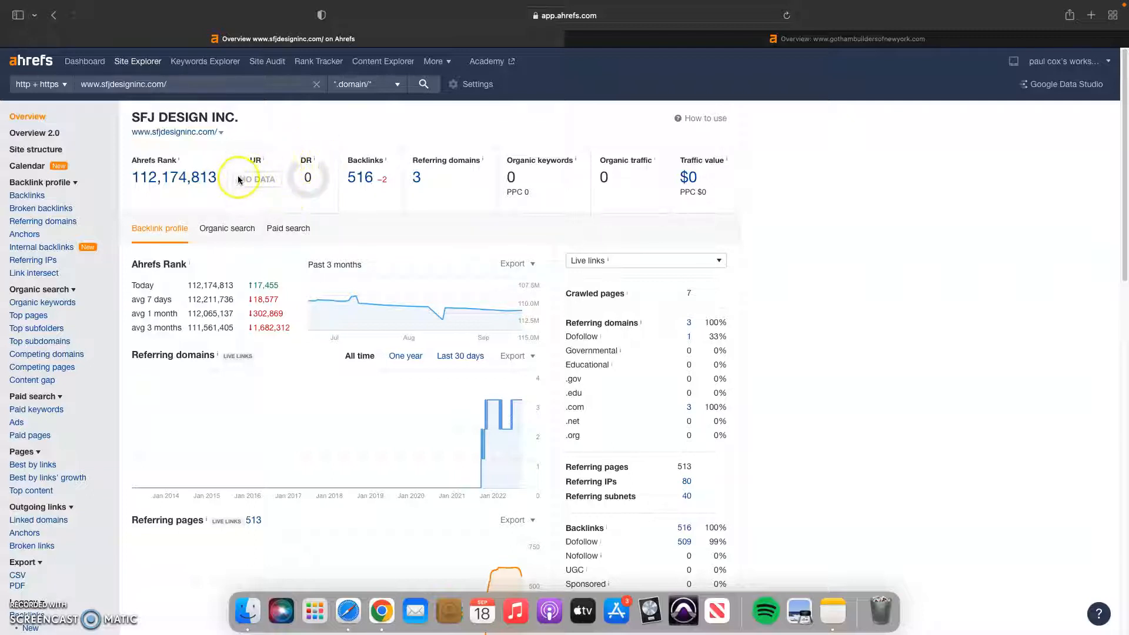
{"action": "mouse_move", "coordinate": [302, 183]}
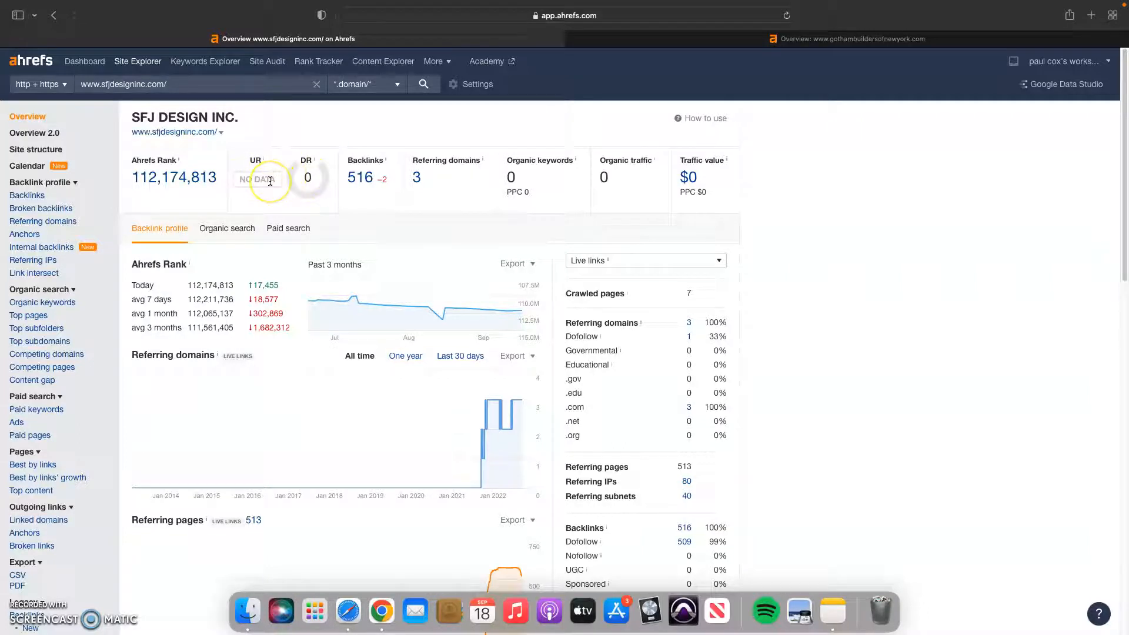
{"action": "mouse_move", "coordinate": [261, 179]}
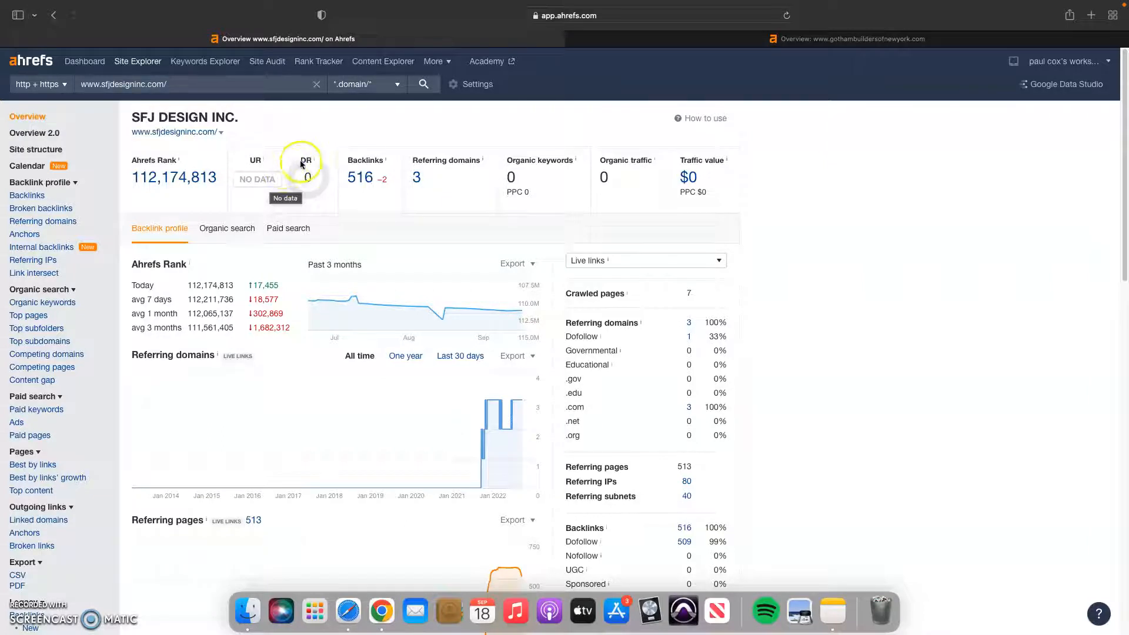
{"action": "mouse_move", "coordinate": [421, 219]}
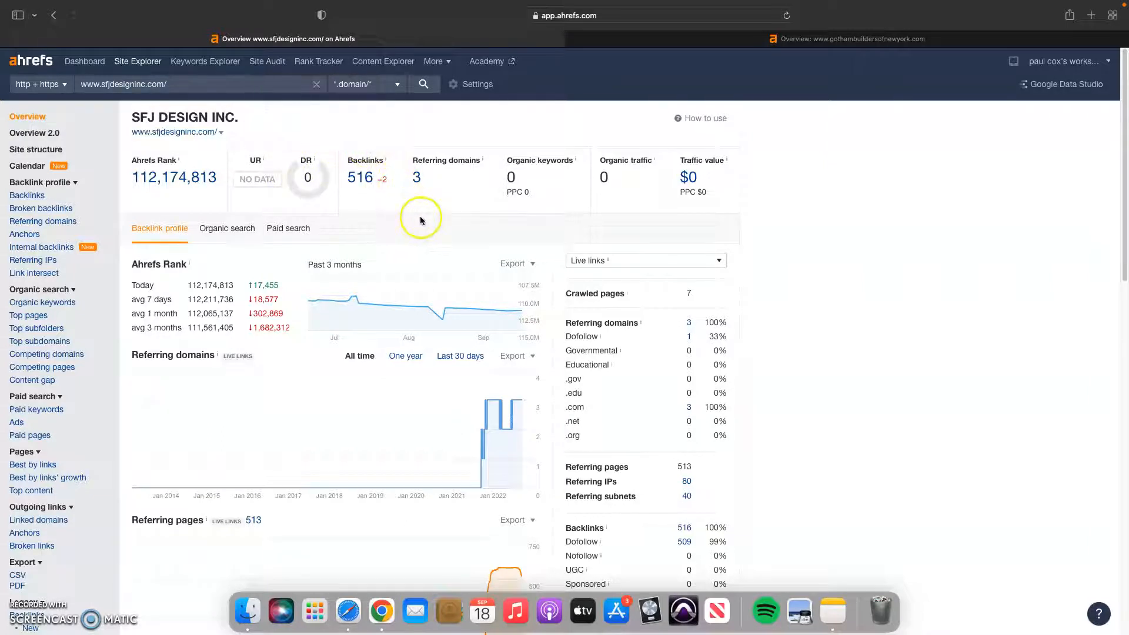
{"action": "mouse_move", "coordinate": [416, 175]}
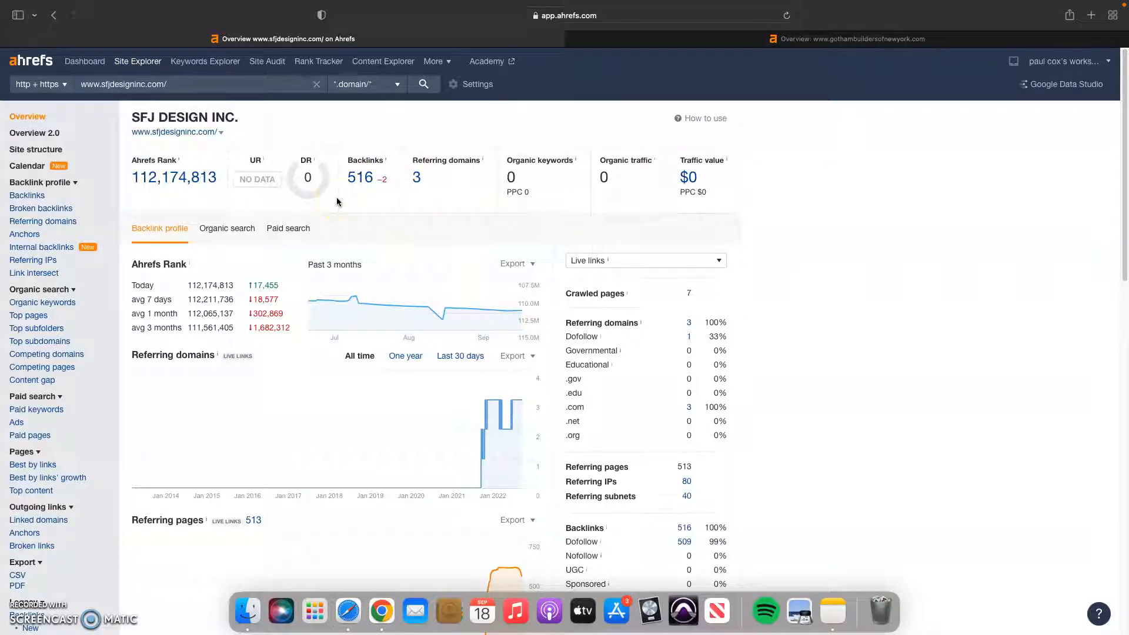
{"action": "mouse_move", "coordinate": [373, 214]}
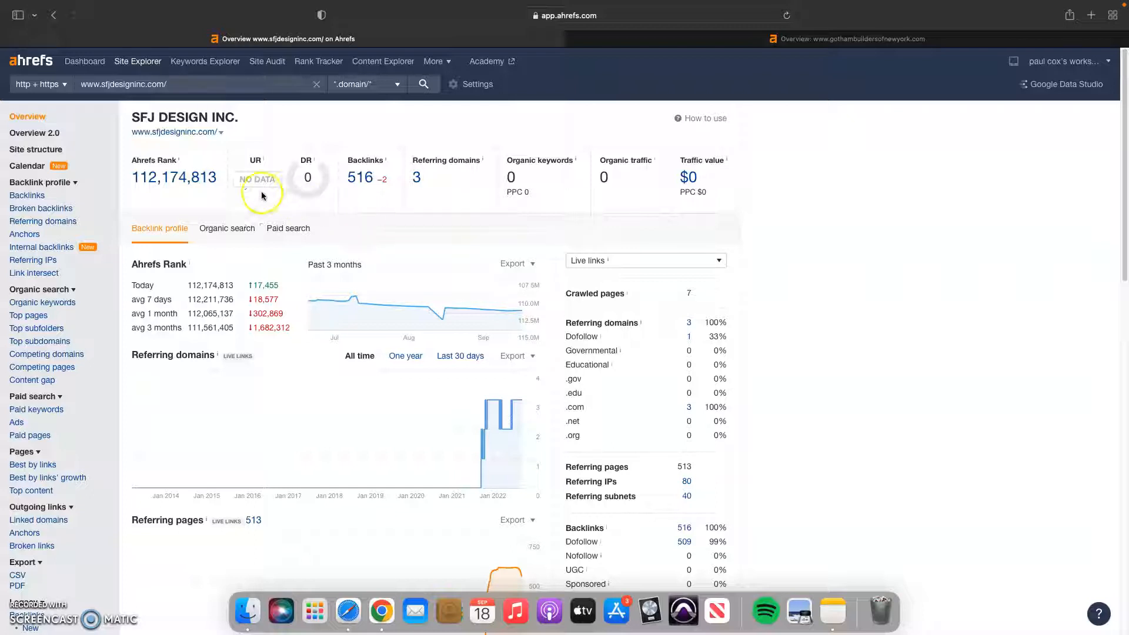
{"action": "mouse_move", "coordinate": [314, 180]}
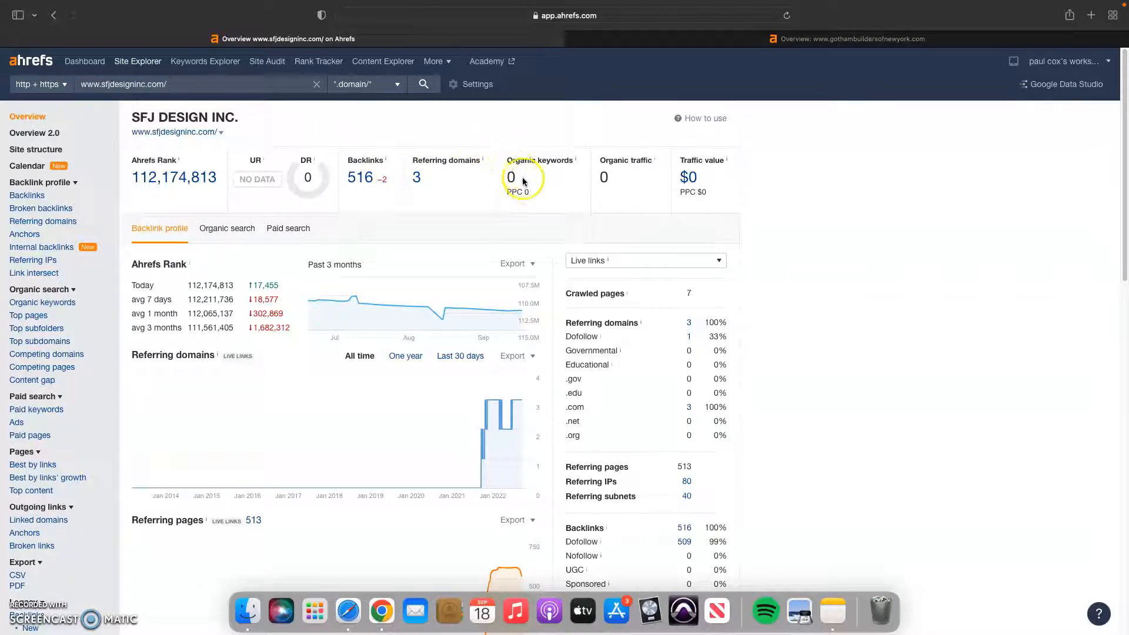
{"action": "mouse_move", "coordinate": [536, 199]}
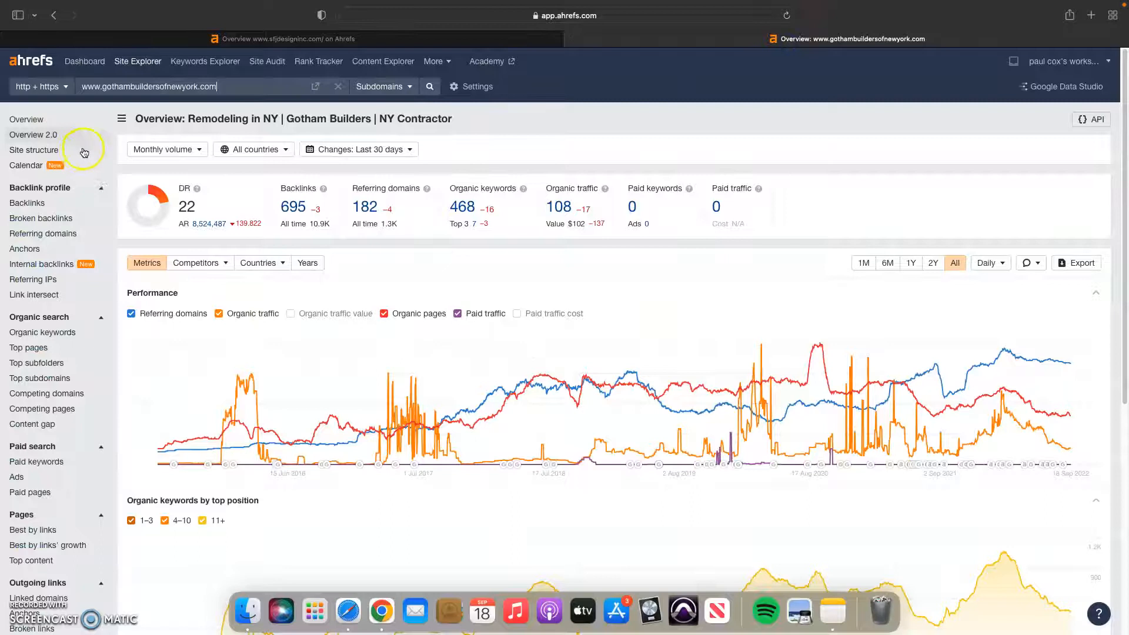
{"action": "mouse_move", "coordinate": [207, 135]}
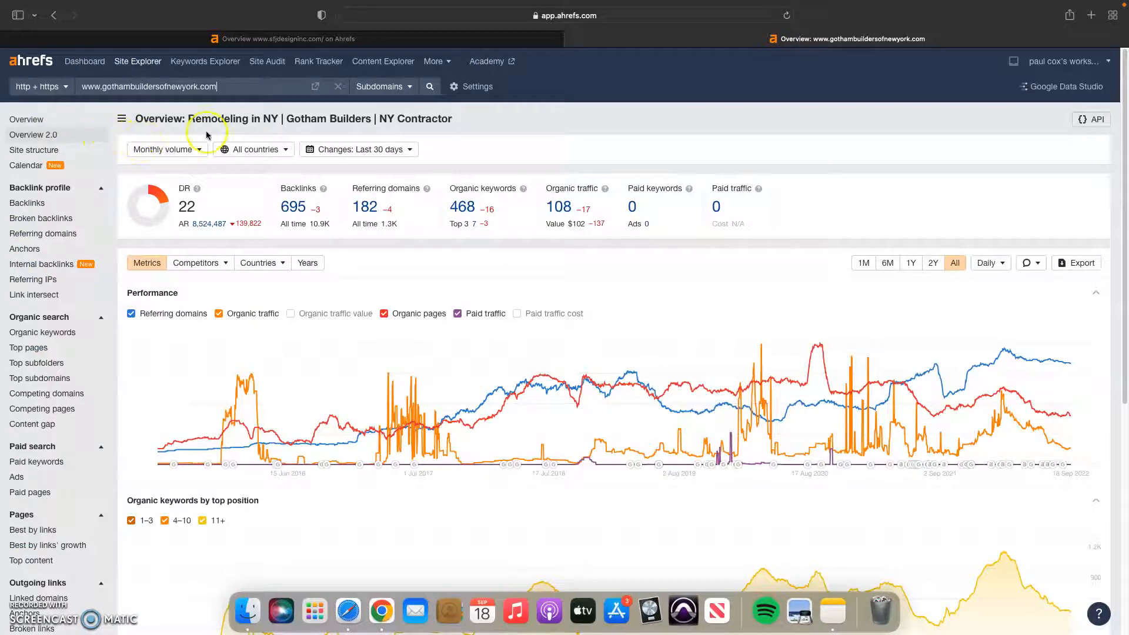
{"action": "mouse_move", "coordinate": [455, 171]}
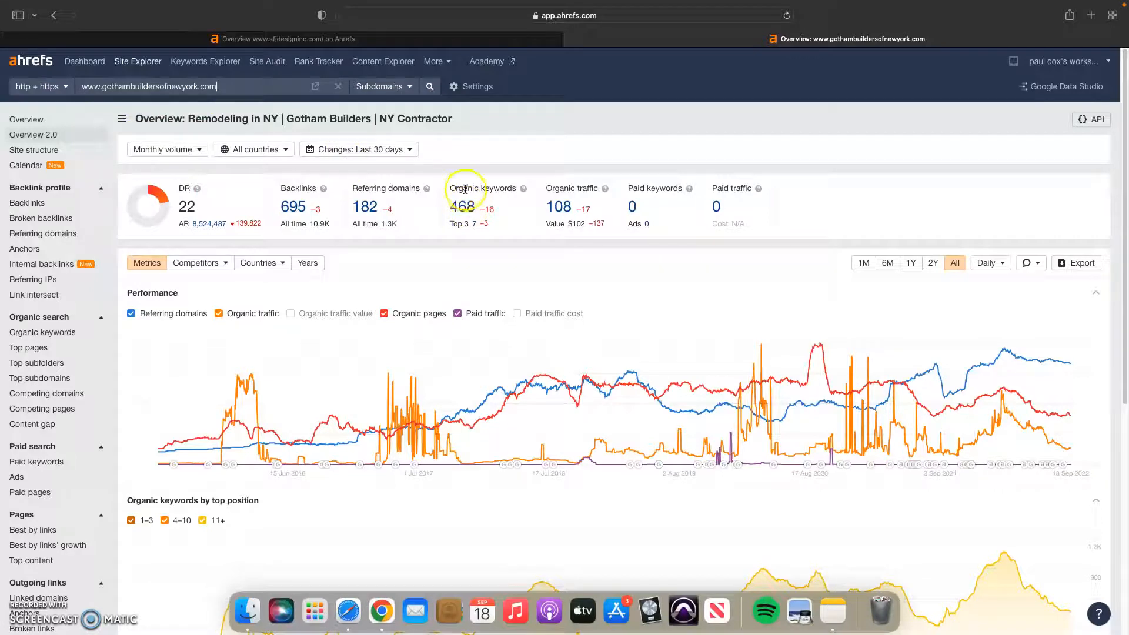
{"action": "mouse_move", "coordinate": [362, 208]}
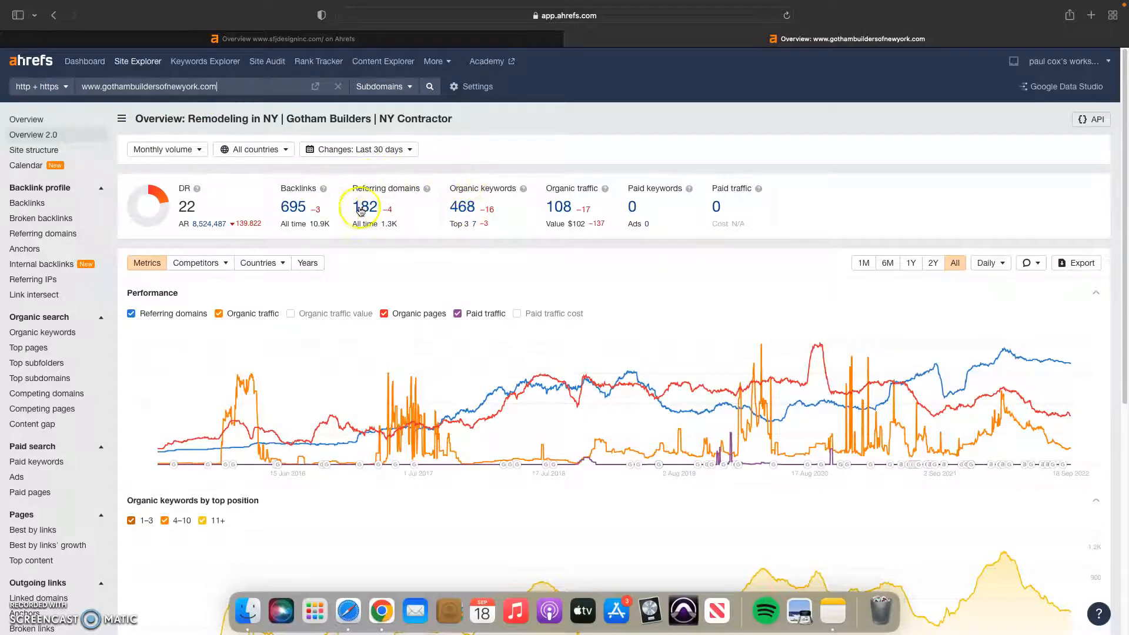
{"action": "mouse_move", "coordinate": [292, 206]}
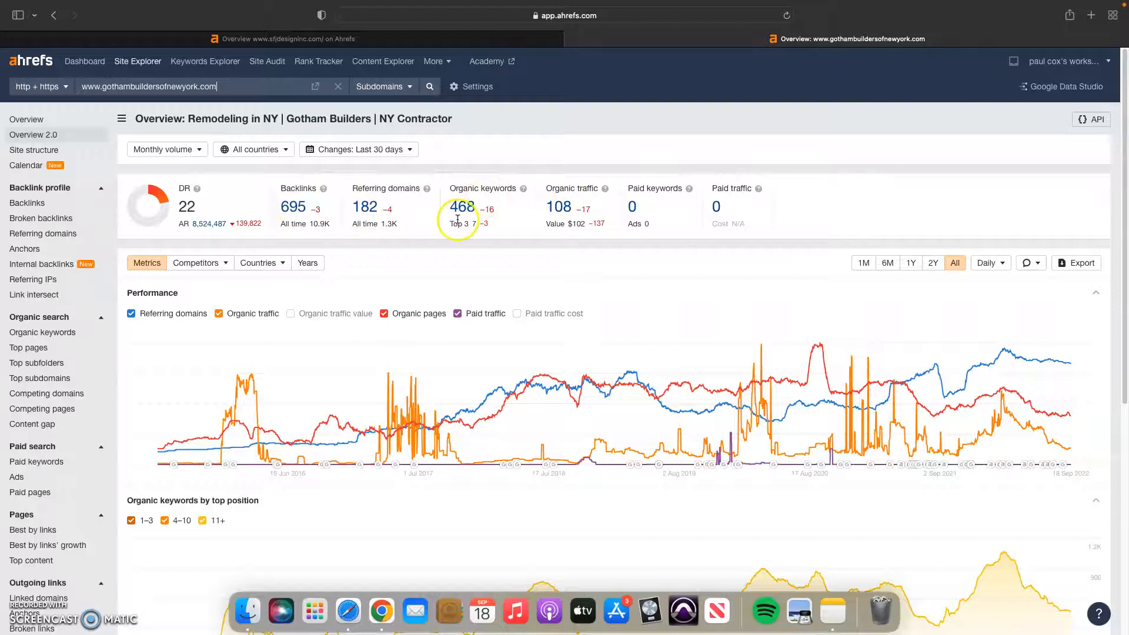
{"action": "mouse_move", "coordinate": [536, 198]}
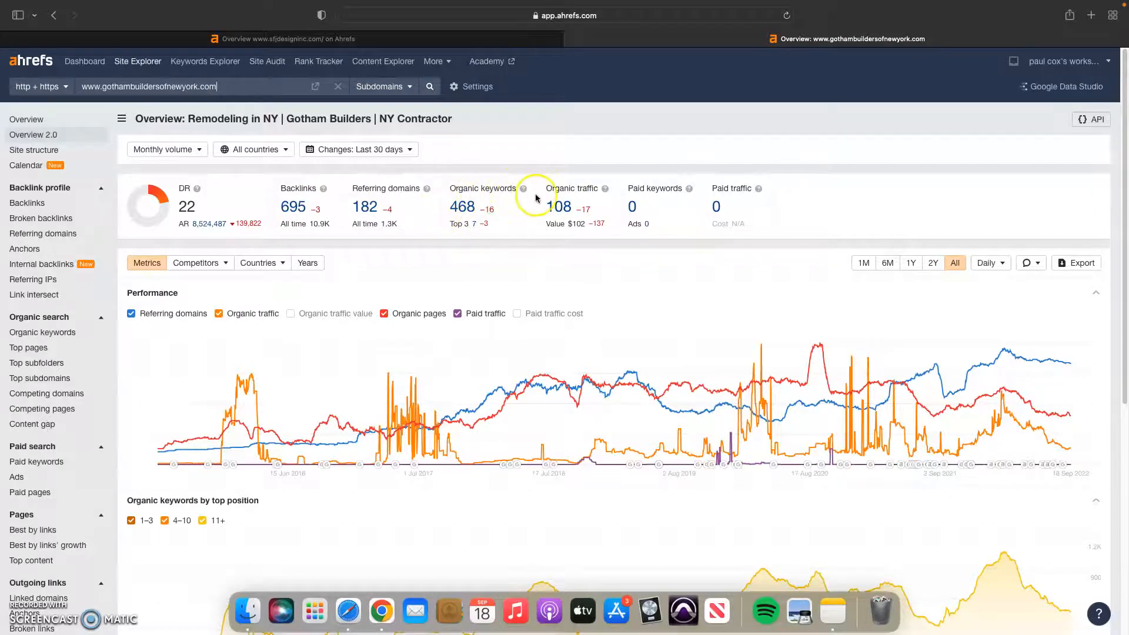
{"action": "mouse_move", "coordinate": [462, 206]}
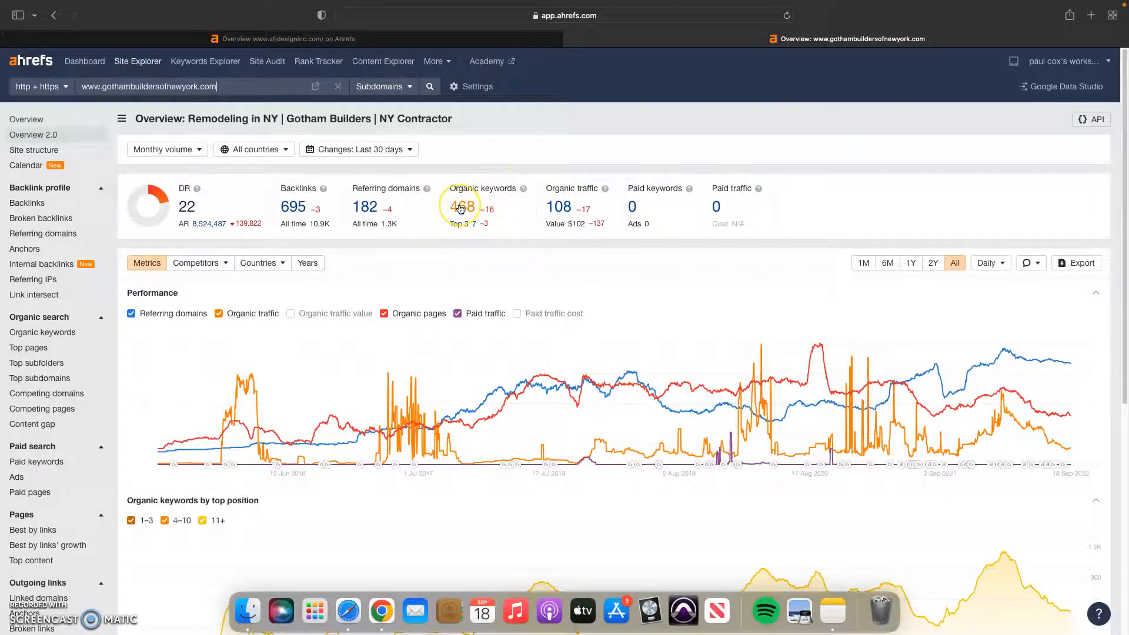
{"action": "mouse_move", "coordinate": [555, 208]}
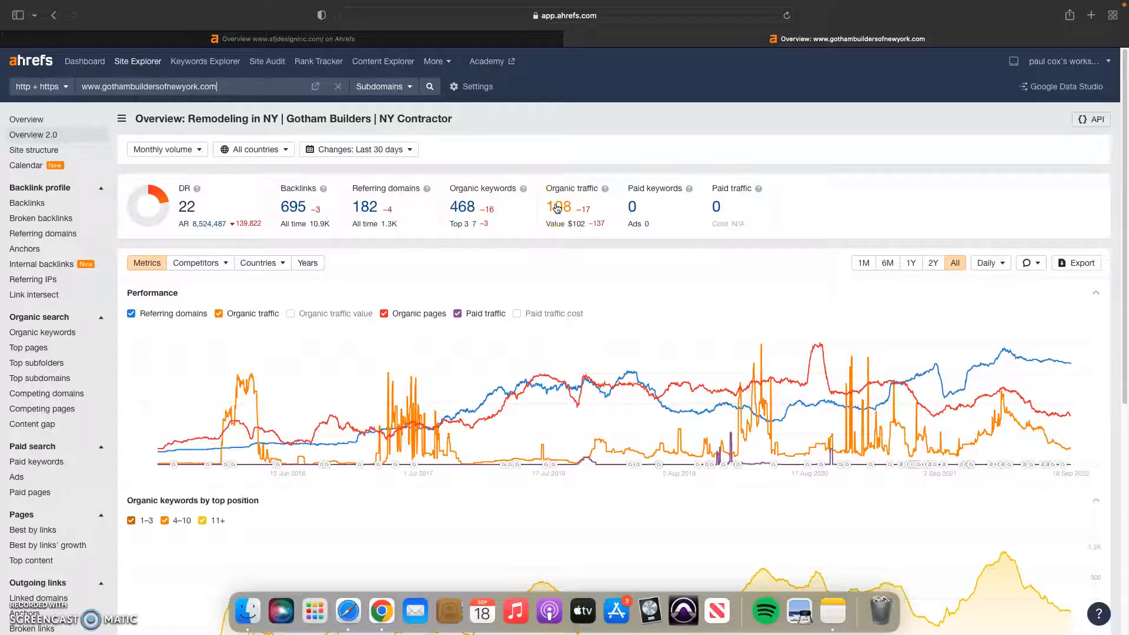
{"action": "mouse_move", "coordinate": [558, 175]}
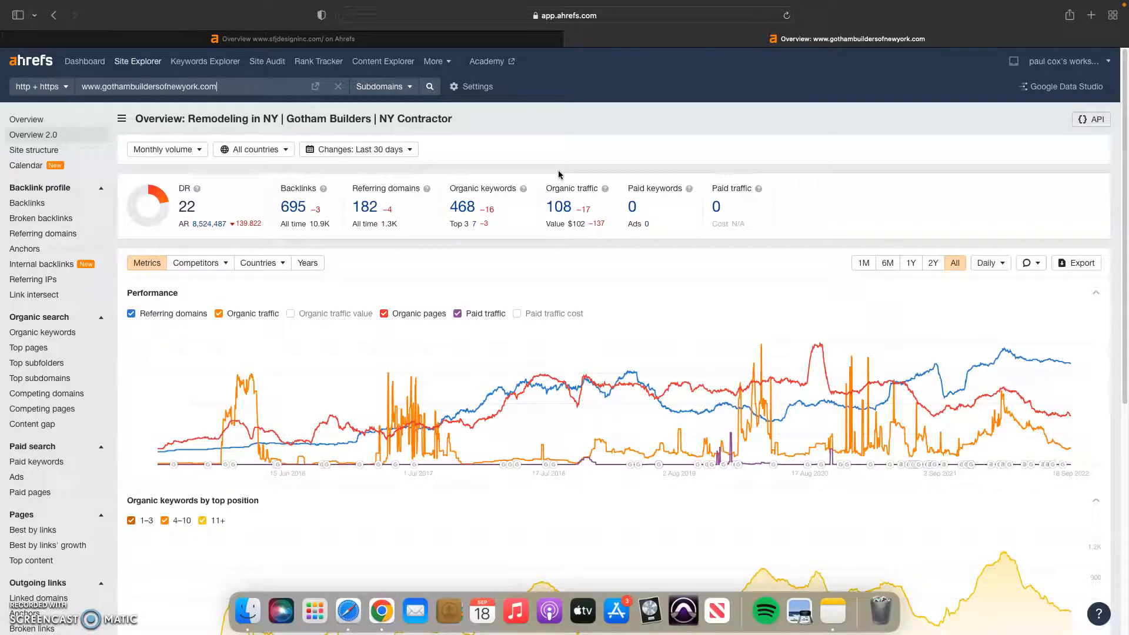
{"action": "mouse_move", "coordinate": [680, 221]}
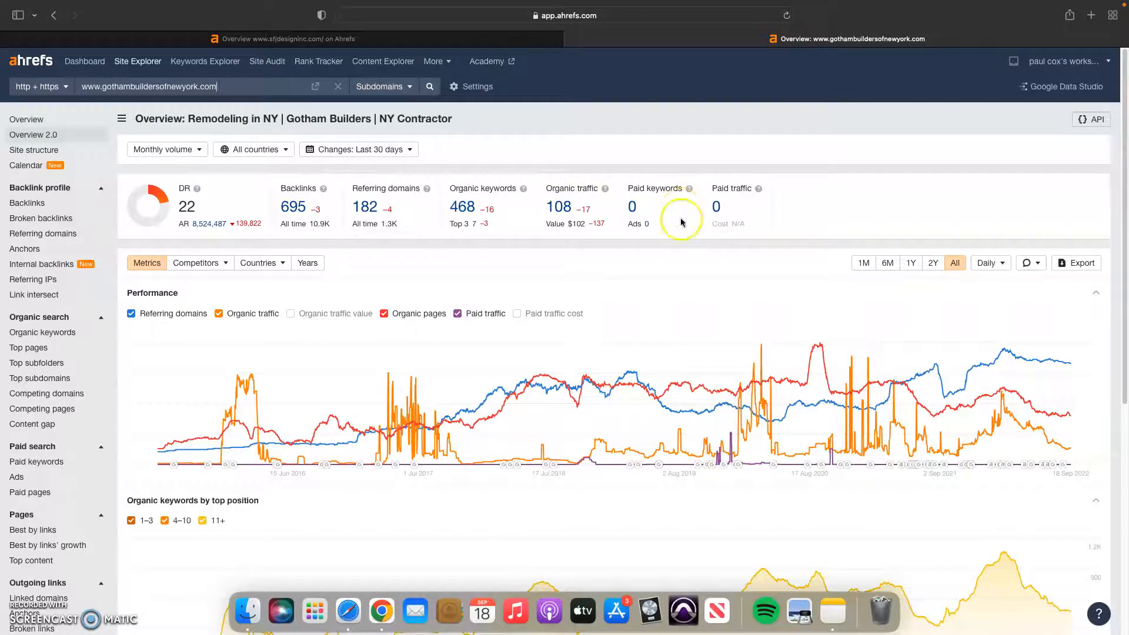
{"action": "mouse_move", "coordinate": [597, 304]}
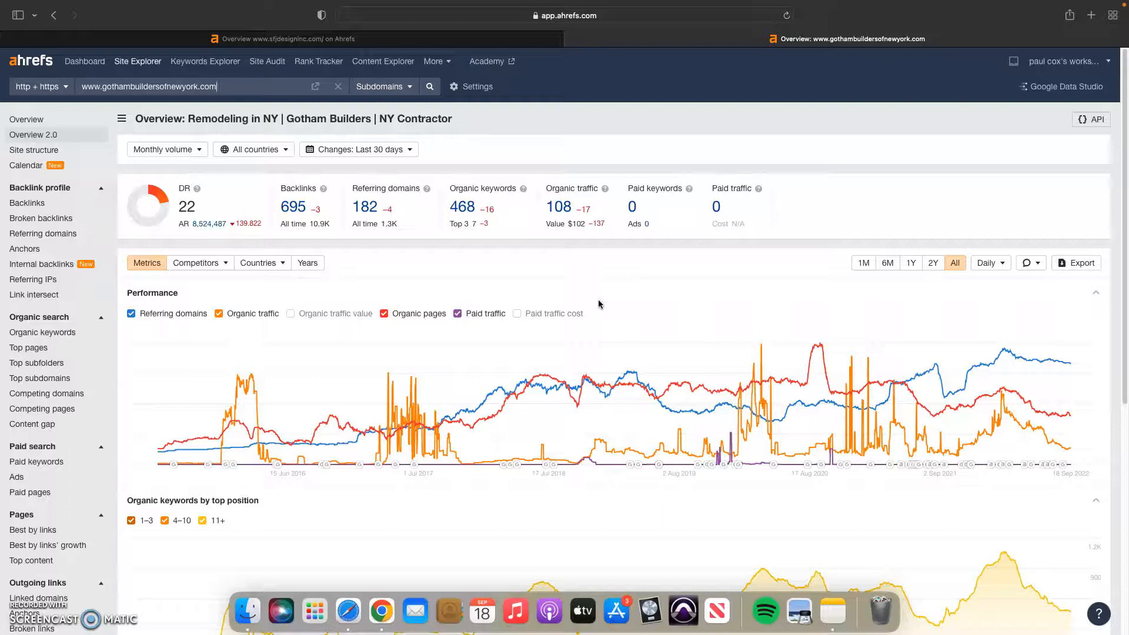
{"action": "mouse_move", "coordinate": [355, 313]}
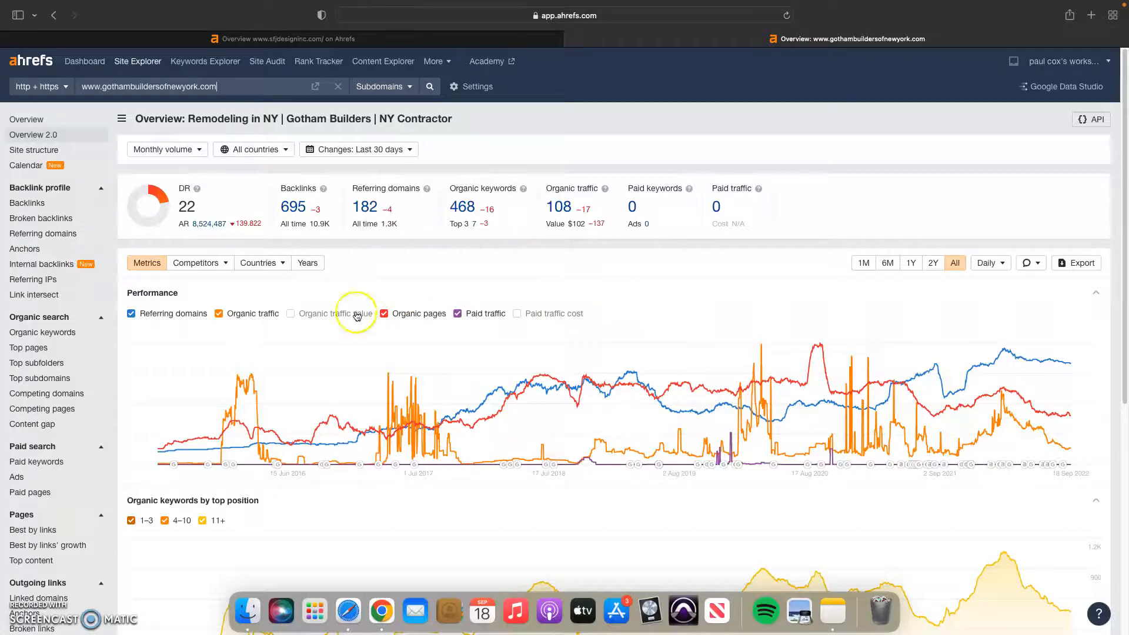
{"action": "mouse_move", "coordinate": [335, 252]}
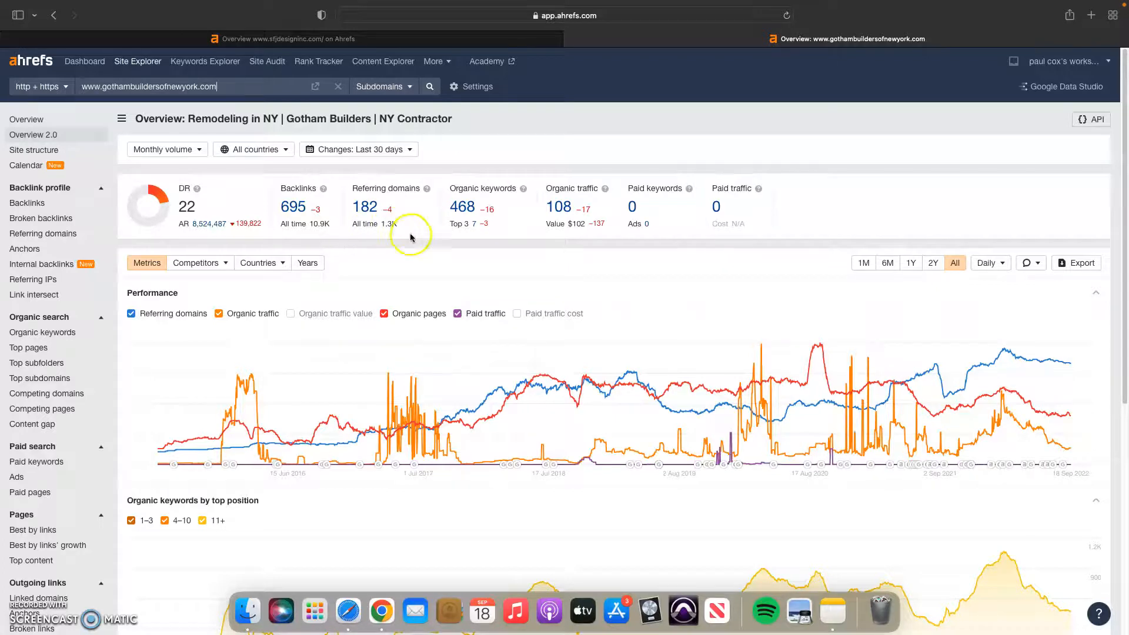
{"action": "mouse_move", "coordinate": [433, 266]}
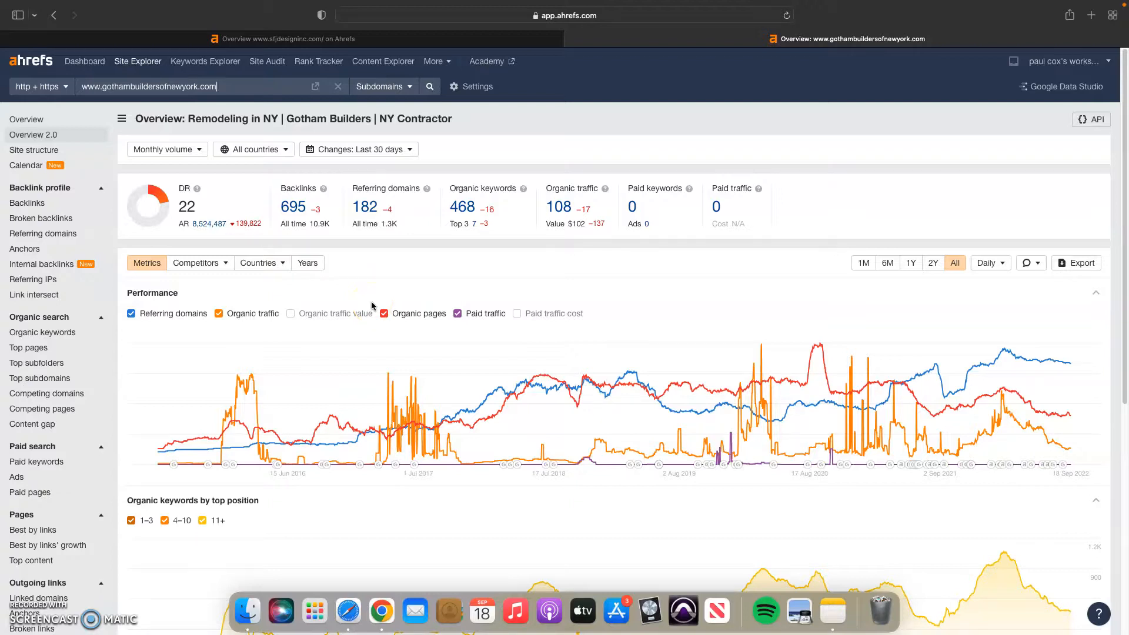
{"action": "mouse_move", "coordinate": [825, 38]}
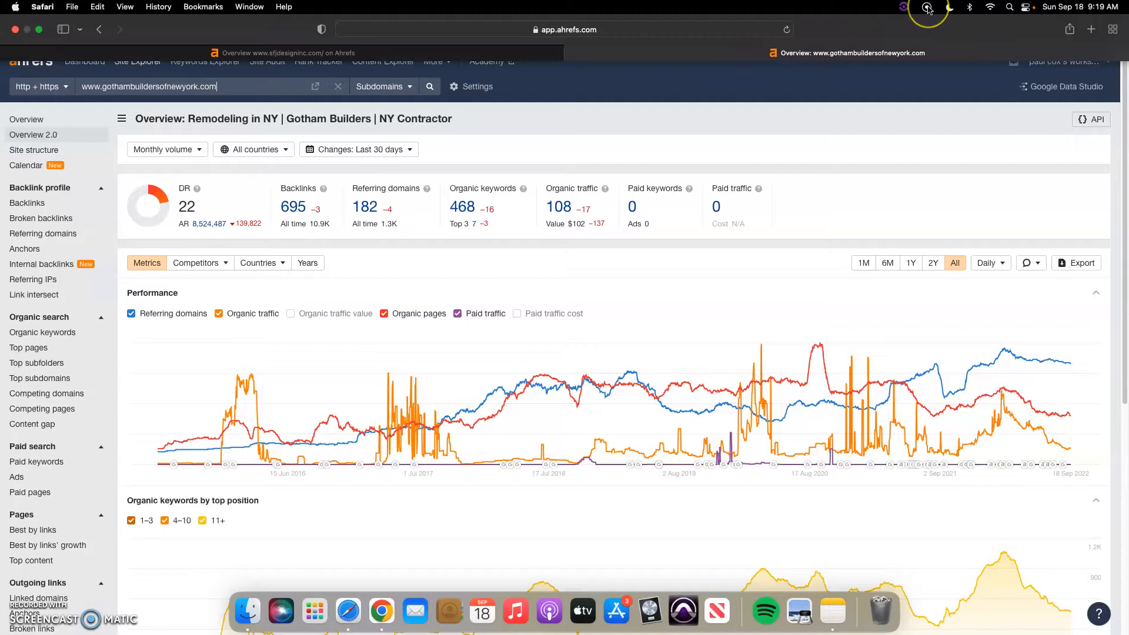
{"action": "mouse_move", "coordinate": [927, 8]}
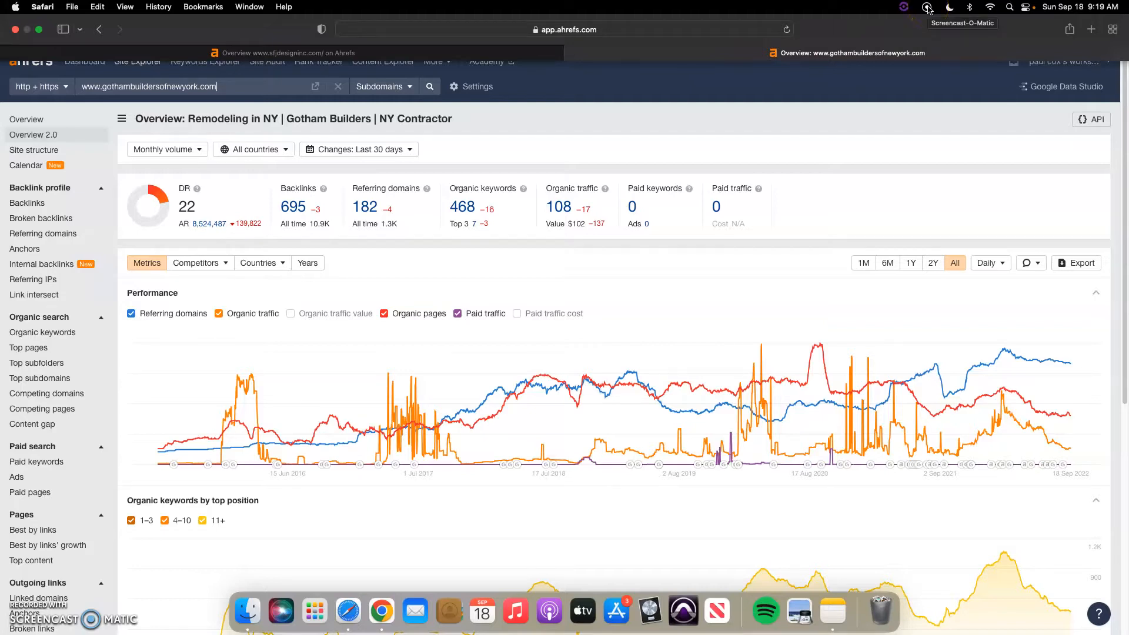